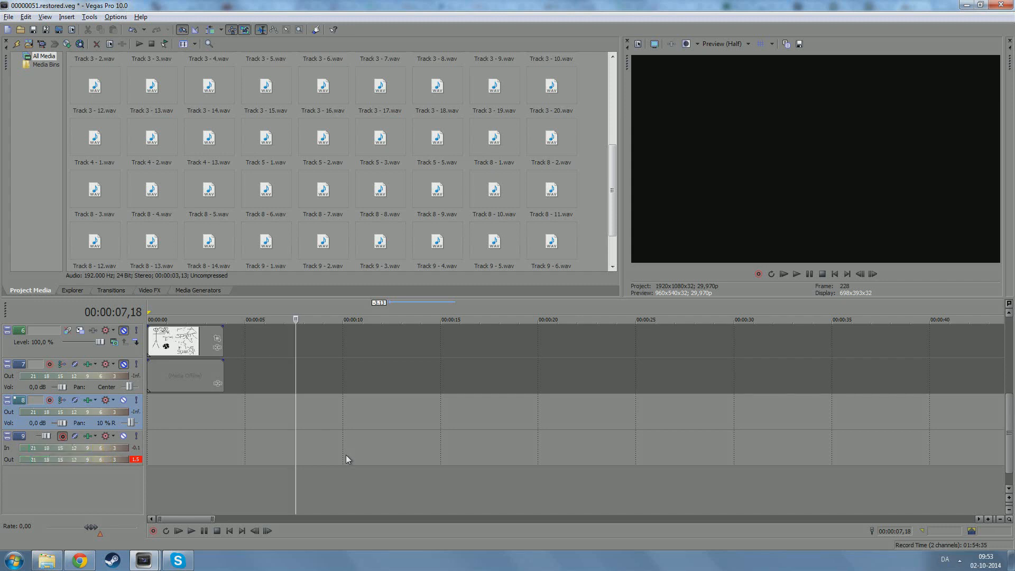
{"action": "mouse_move", "coordinate": [143, 538]}
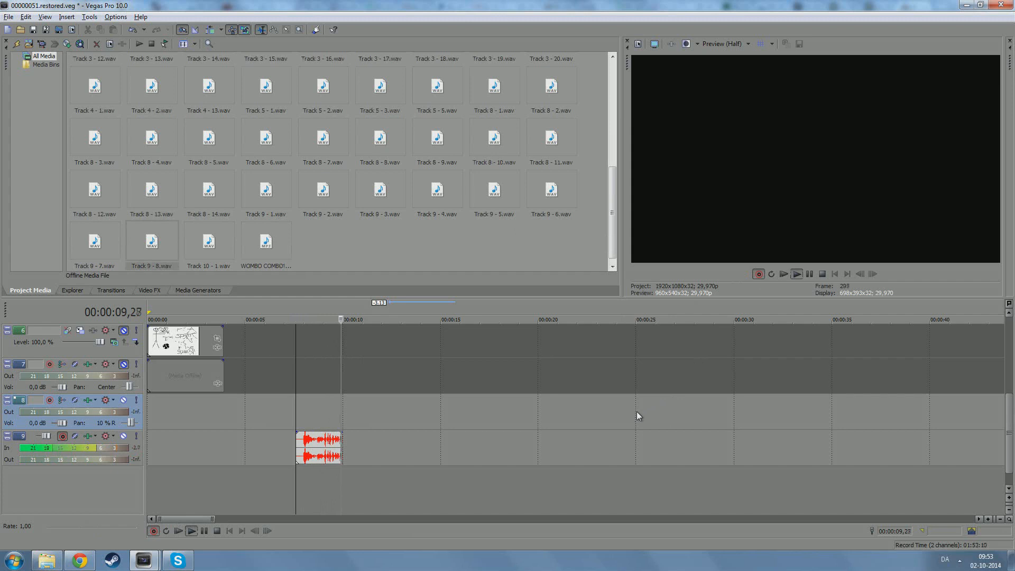
Step: Stop the voice take on track 9, accept it in Recorded Files, and disarm the track
{"action": "left_click", "coordinate": [153, 531]}
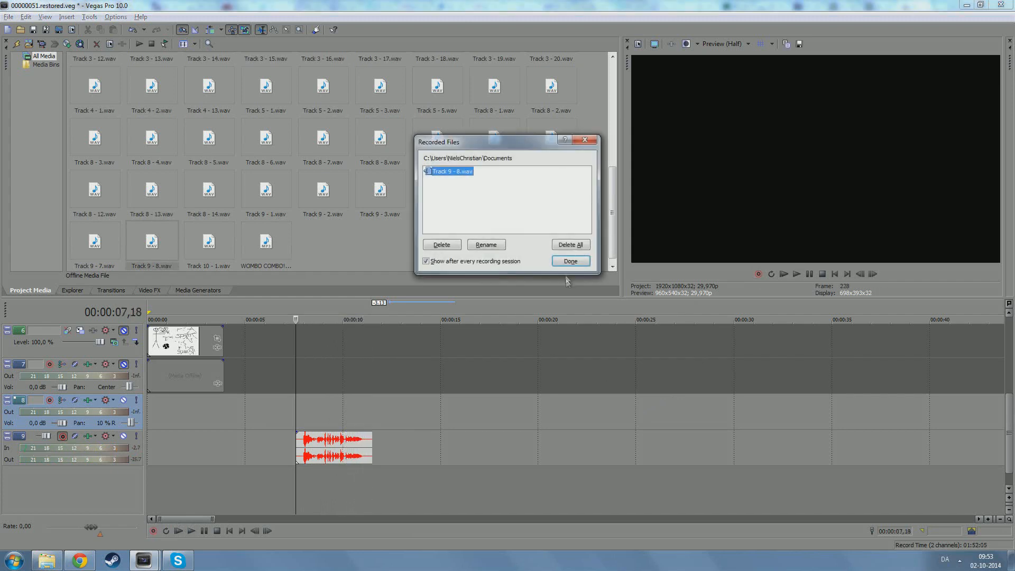
{"action": "left_click", "coordinate": [569, 261]}
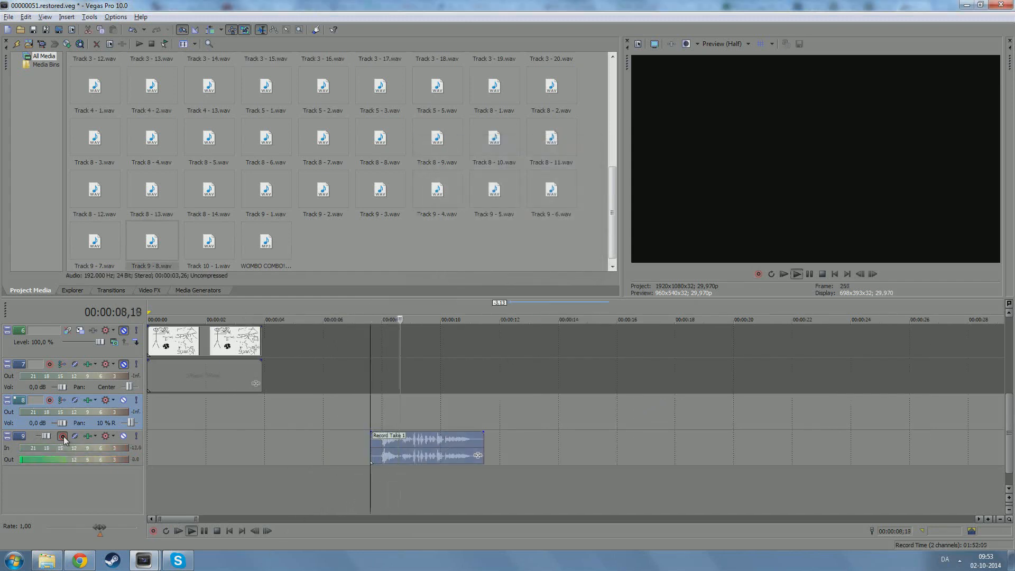
{"action": "left_click", "coordinate": [62, 437]}
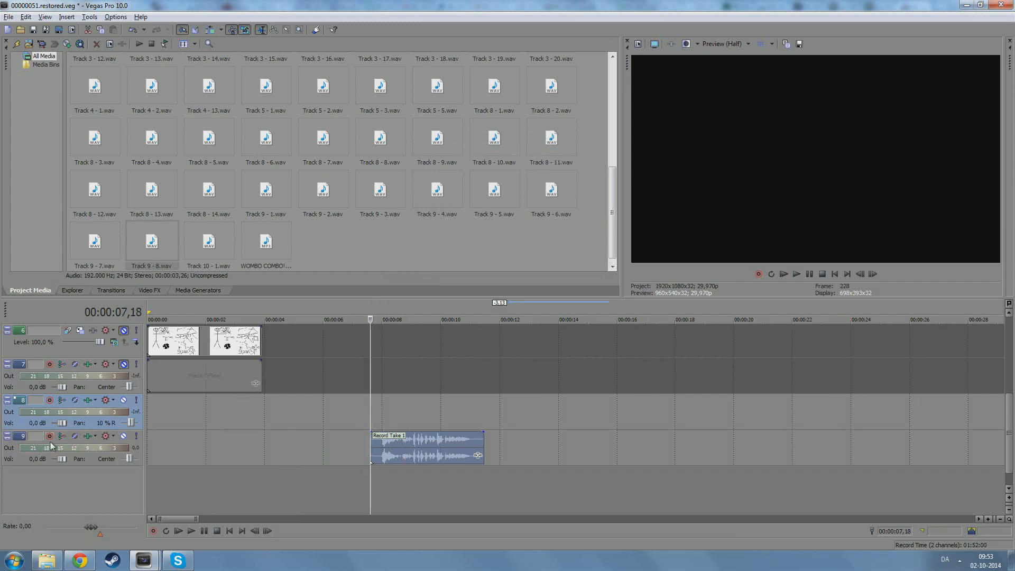
Step: Raise track 9's volume slider to about 0.7 dB
{"action": "left_click", "coordinate": [190, 531]}
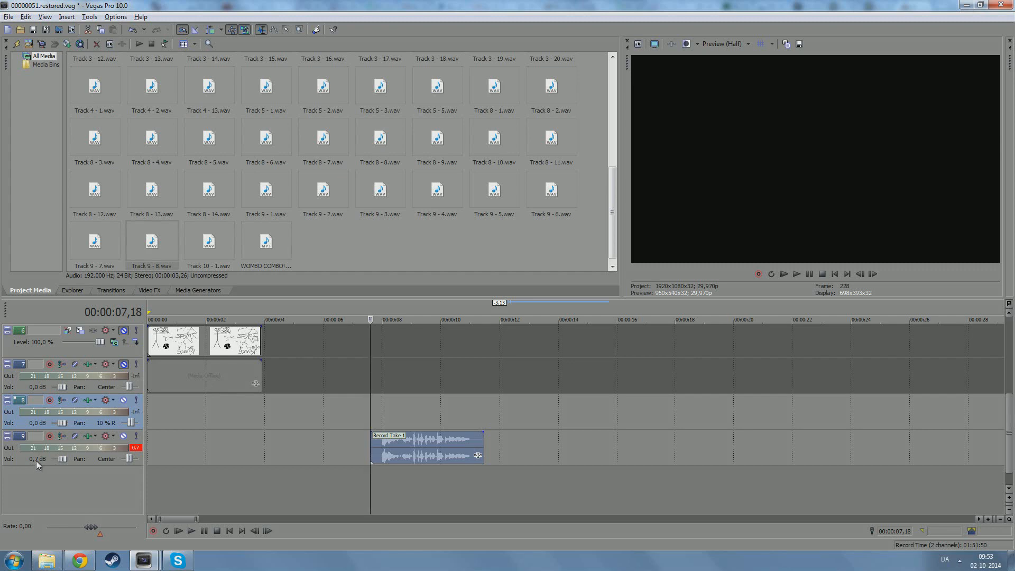
{"action": "mouse_move", "coordinate": [136, 455]}
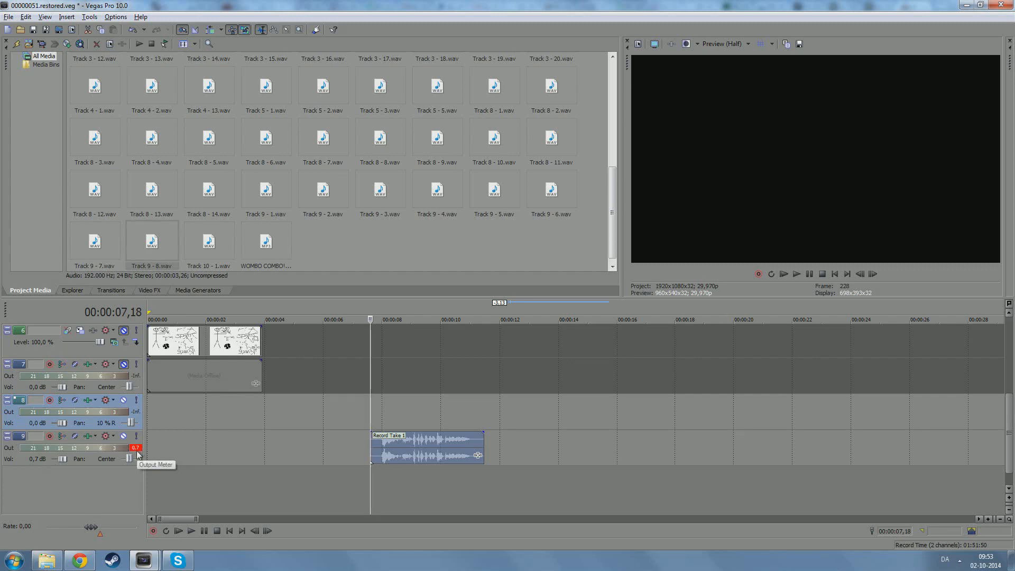
{"action": "mouse_move", "coordinate": [213, 470]}
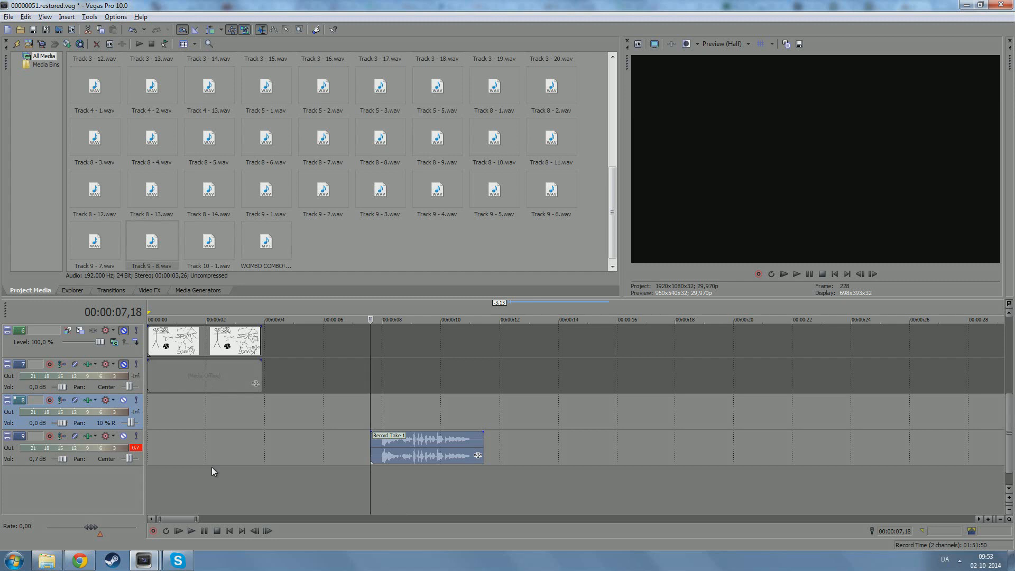
{"action": "mouse_move", "coordinate": [76, 460]}
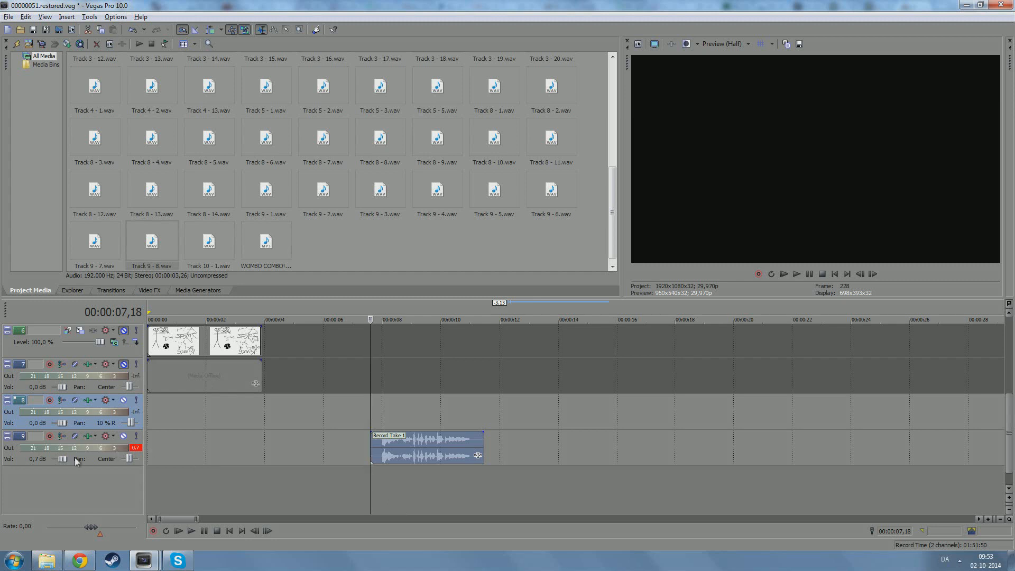
{"action": "mouse_move", "coordinate": [141, 455]}
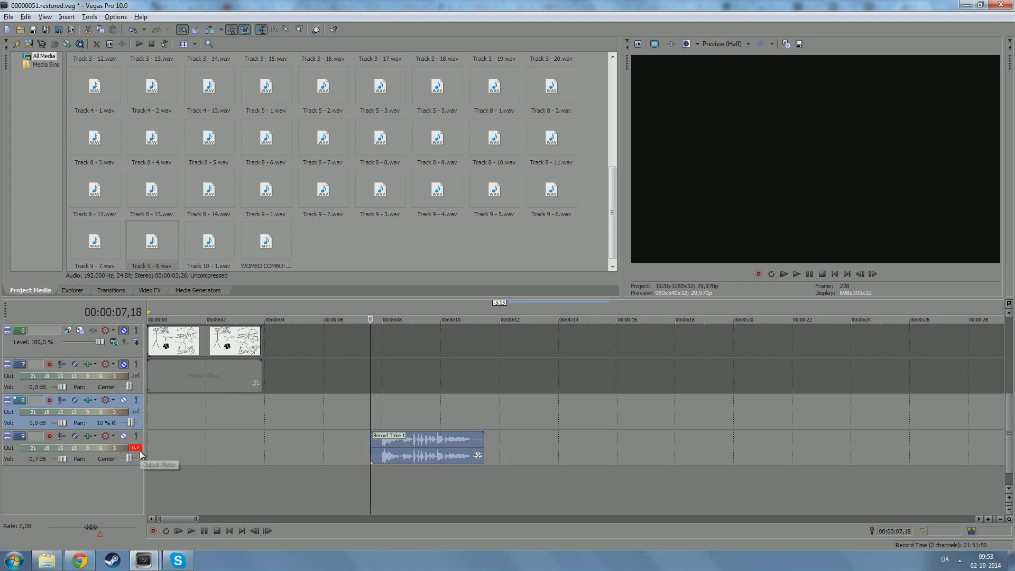
{"action": "mouse_move", "coordinate": [133, 488]}
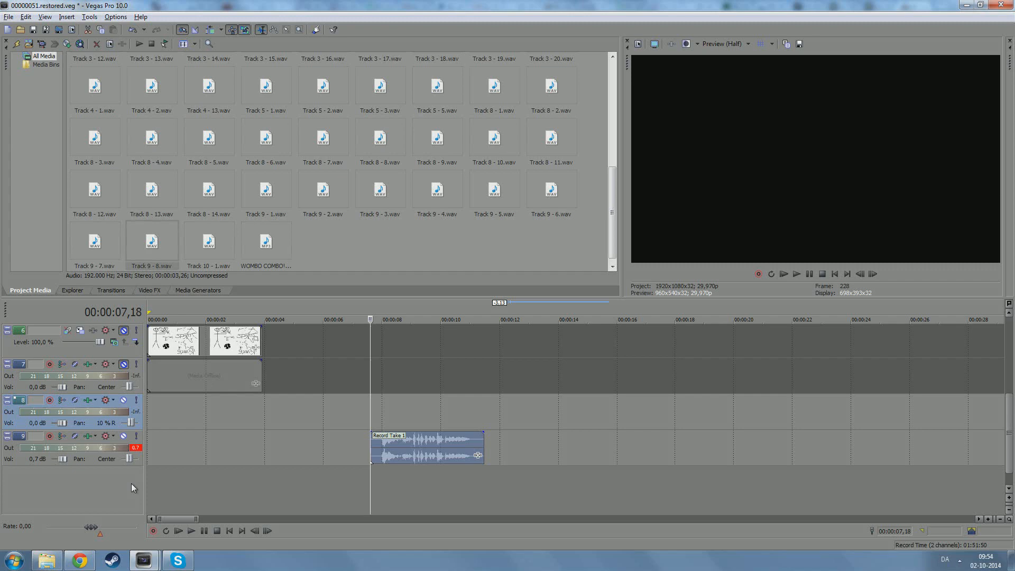
{"action": "mouse_move", "coordinate": [134, 451]}
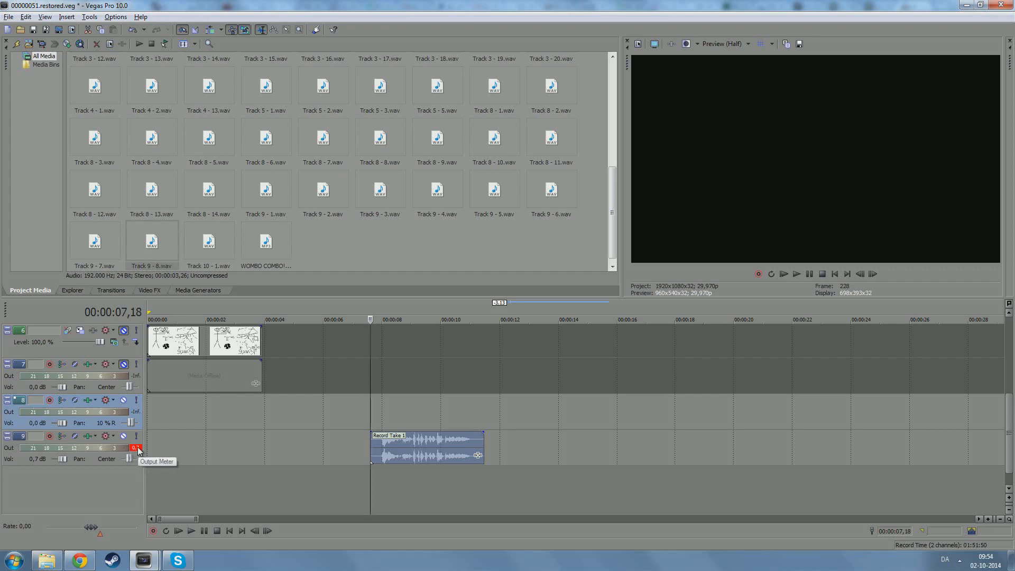
{"action": "mouse_move", "coordinate": [50, 463]}
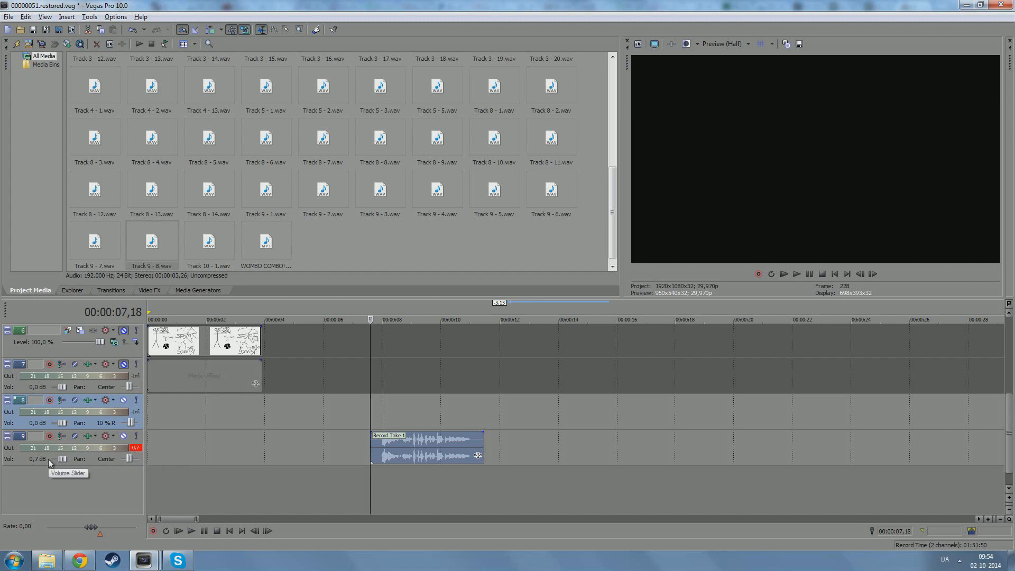
{"action": "mouse_move", "coordinate": [138, 451]}
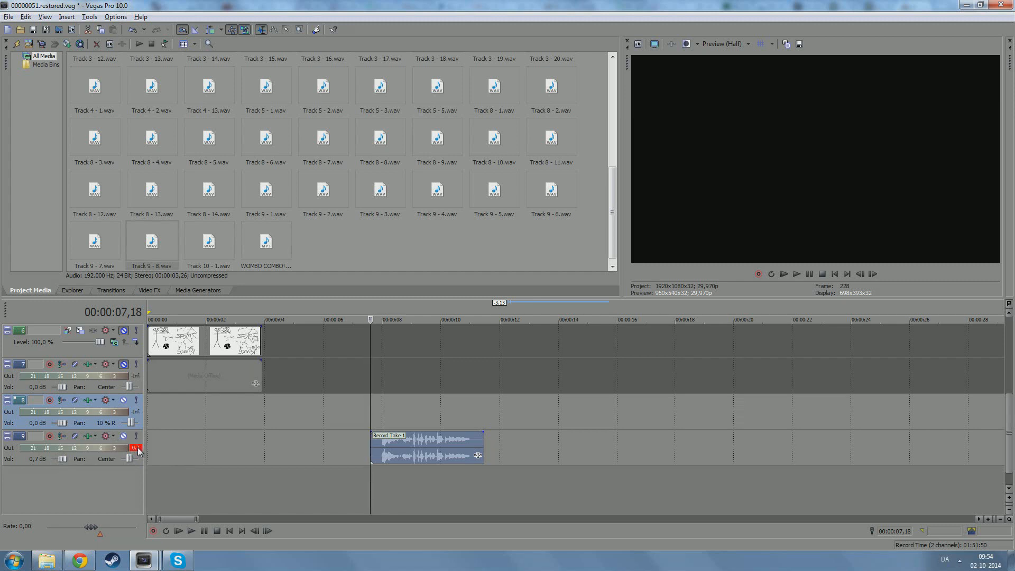
{"action": "mouse_move", "coordinate": [124, 482]}
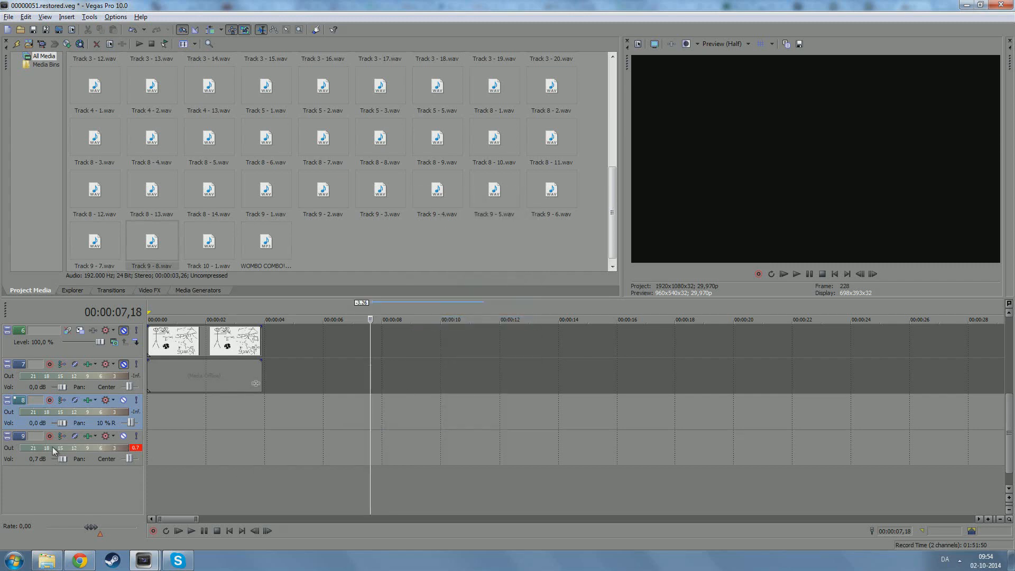
Step: Re-arm track 9 for recording and bring up the Options menu
{"action": "left_click", "coordinate": [62, 436]}
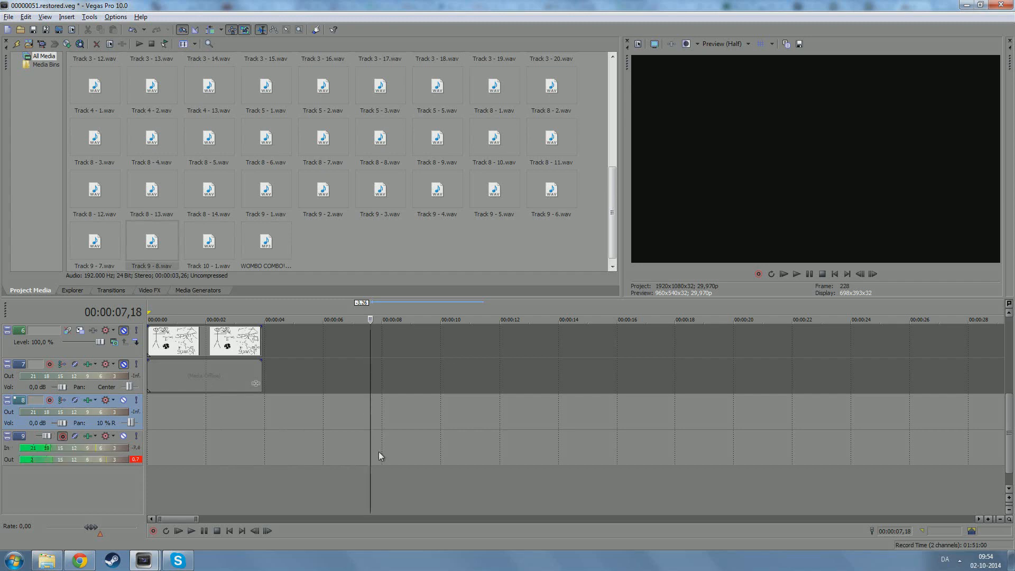
{"action": "mouse_move", "coordinate": [297, 465]}
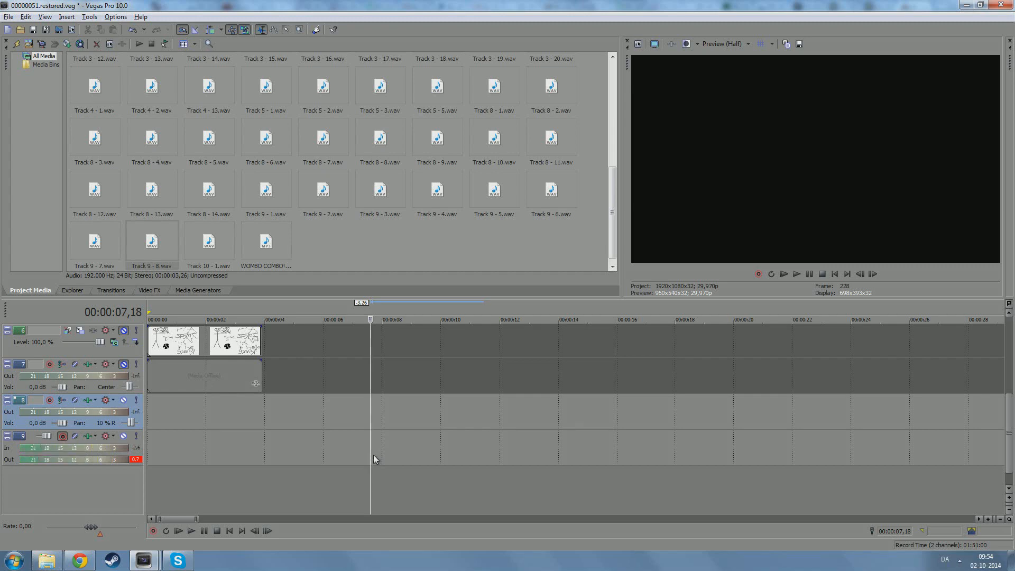
{"action": "mouse_move", "coordinate": [329, 384]}
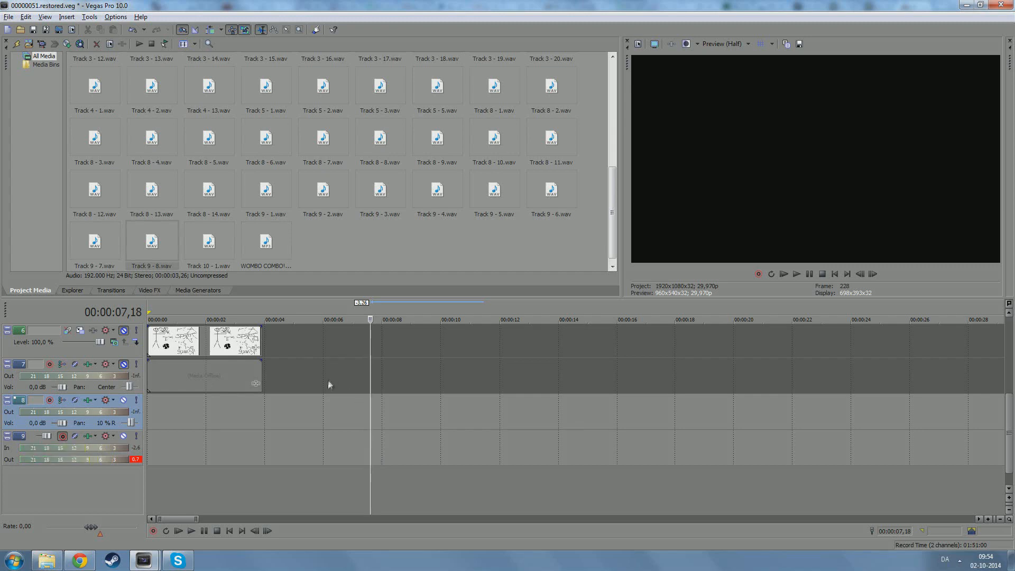
{"action": "mouse_move", "coordinate": [335, 448]}
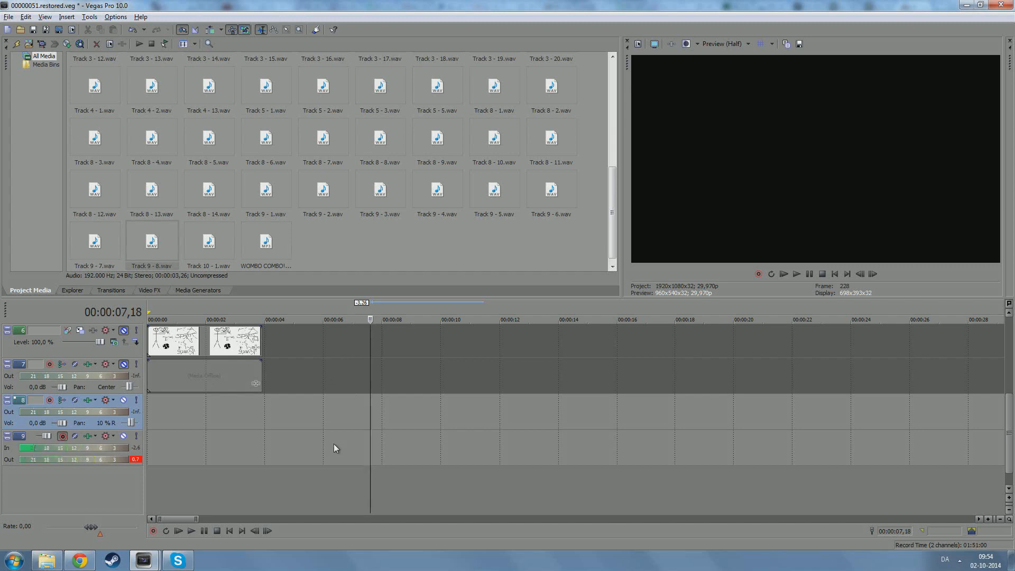
{"action": "left_click", "coordinate": [115, 16]}
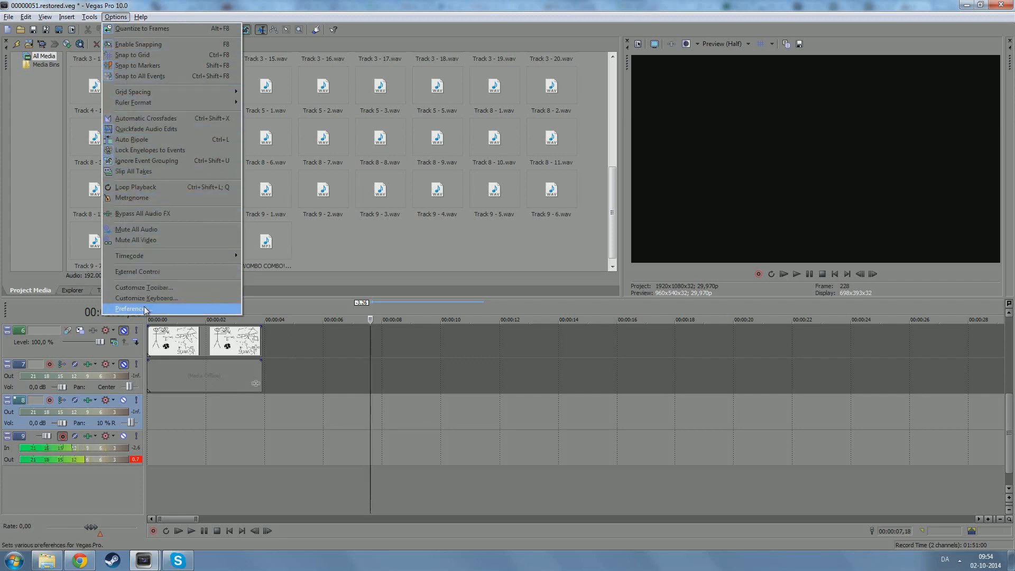
Step: Verify audacity.exe as the preferred audio editor under Preferences > Audio, then cancel out
{"action": "left_click", "coordinate": [130, 308]}
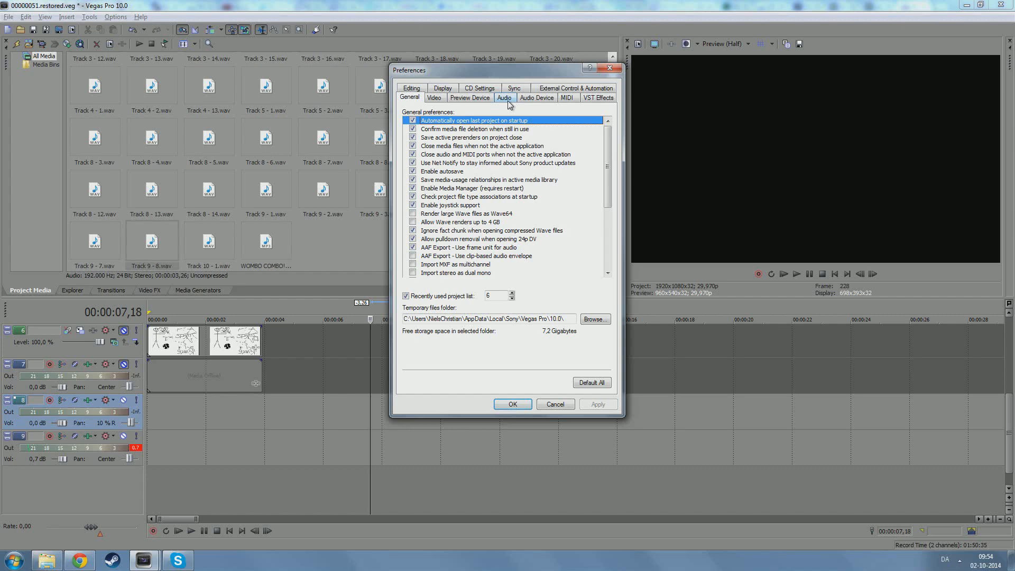
{"action": "left_click", "coordinate": [504, 98]}
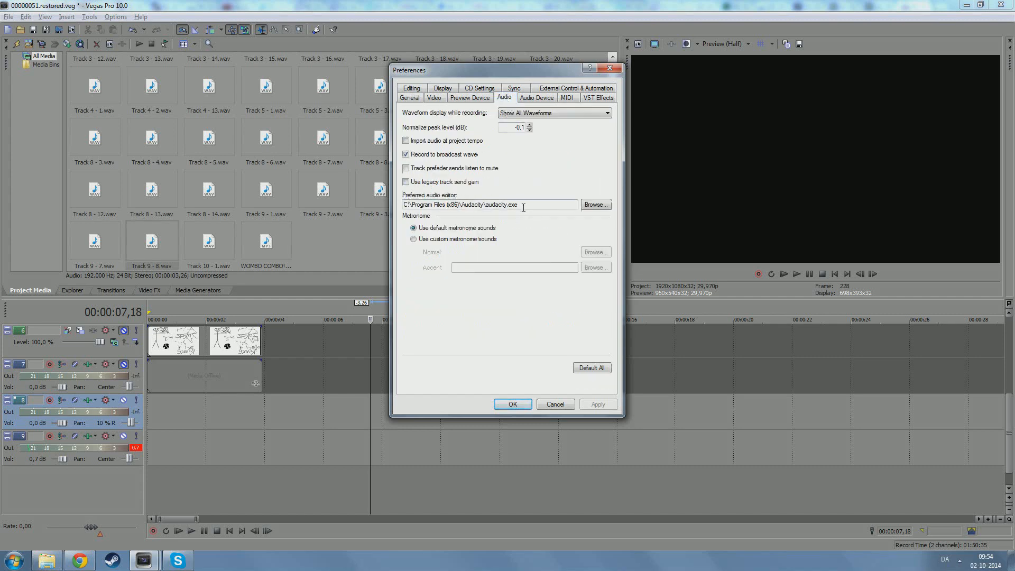
{"action": "left_click", "coordinate": [594, 205]}
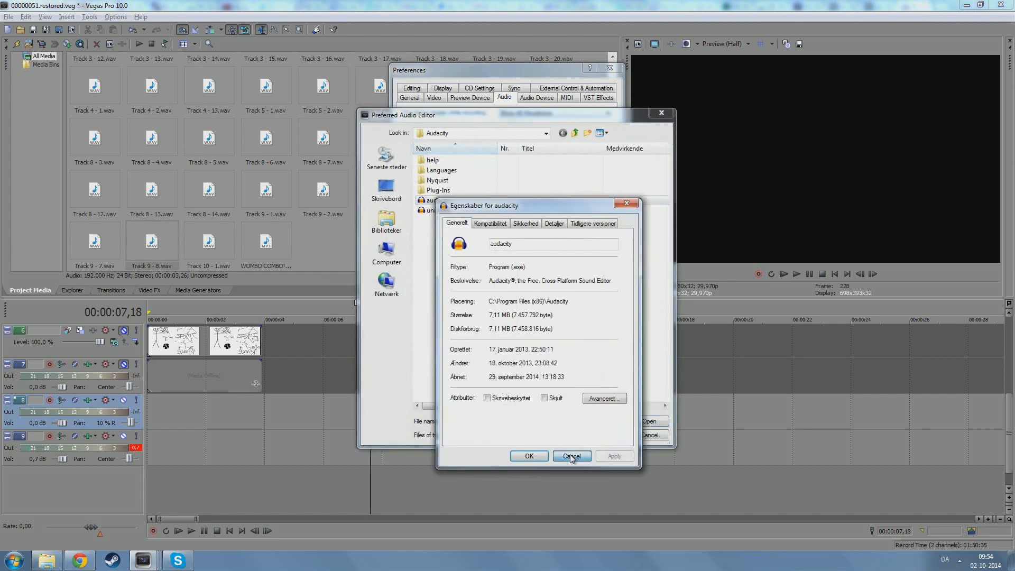
{"action": "left_click", "coordinate": [571, 455]}
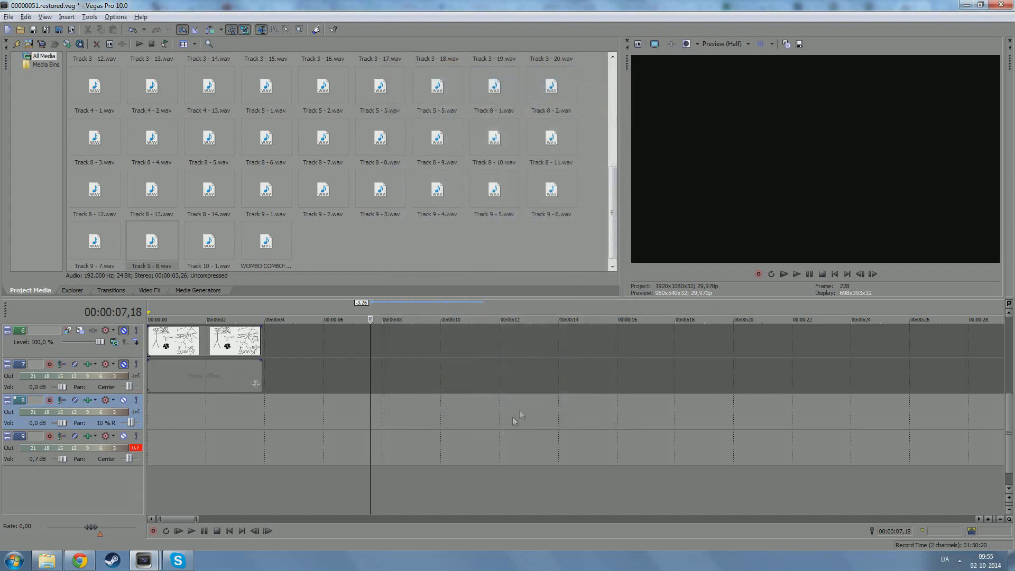
{"action": "mouse_move", "coordinate": [461, 455]}
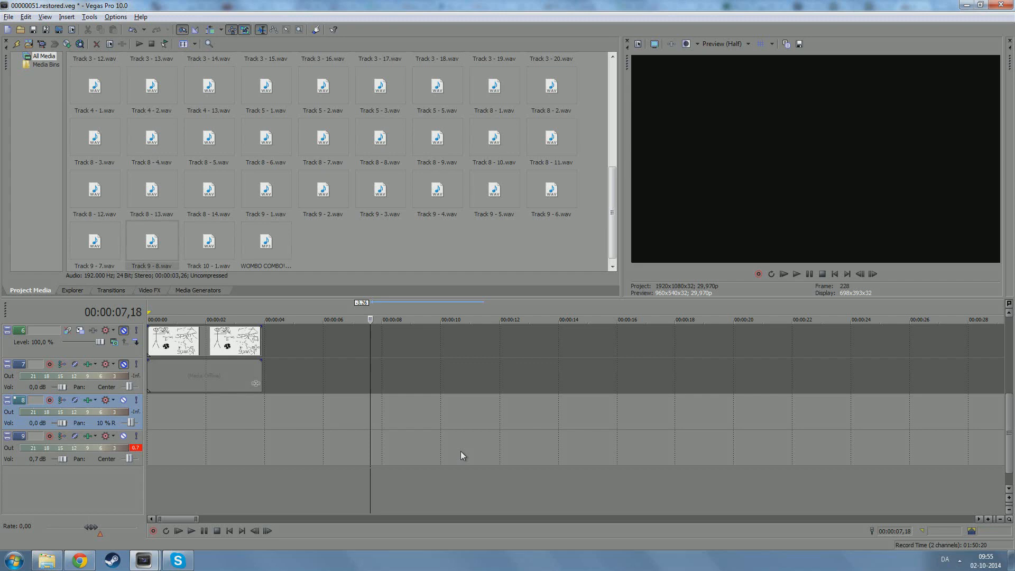
{"action": "mouse_move", "coordinate": [349, 451]}
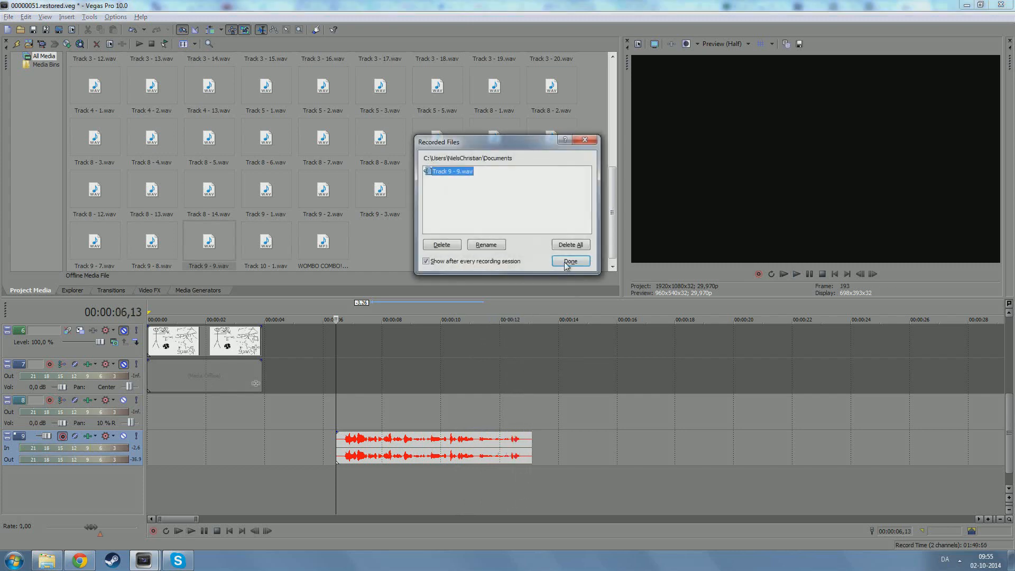
Step: Accept the longer take on track 9 from the Recorded Files list
{"action": "left_click", "coordinate": [570, 262]}
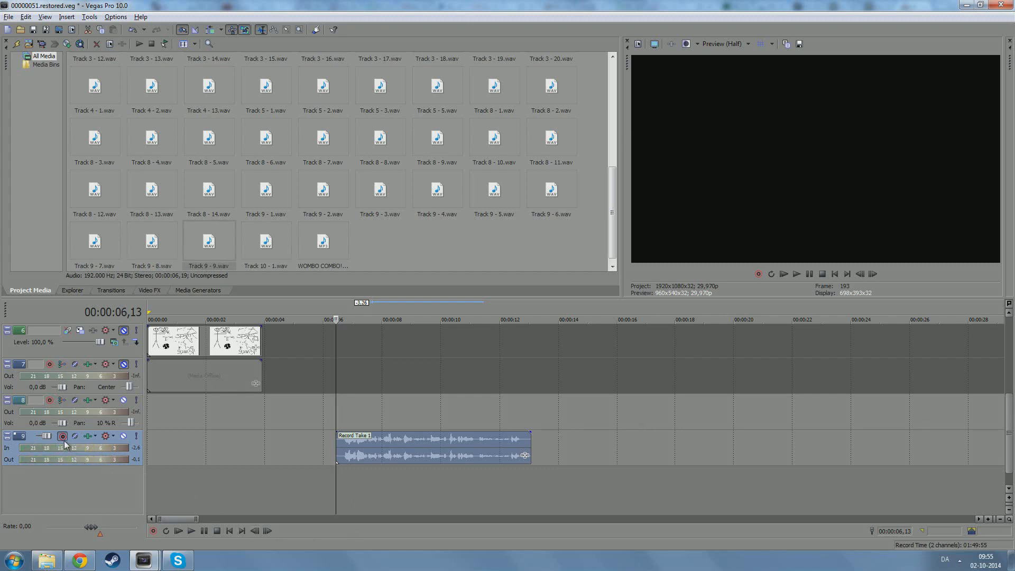
{"action": "left_click", "coordinate": [63, 435]}
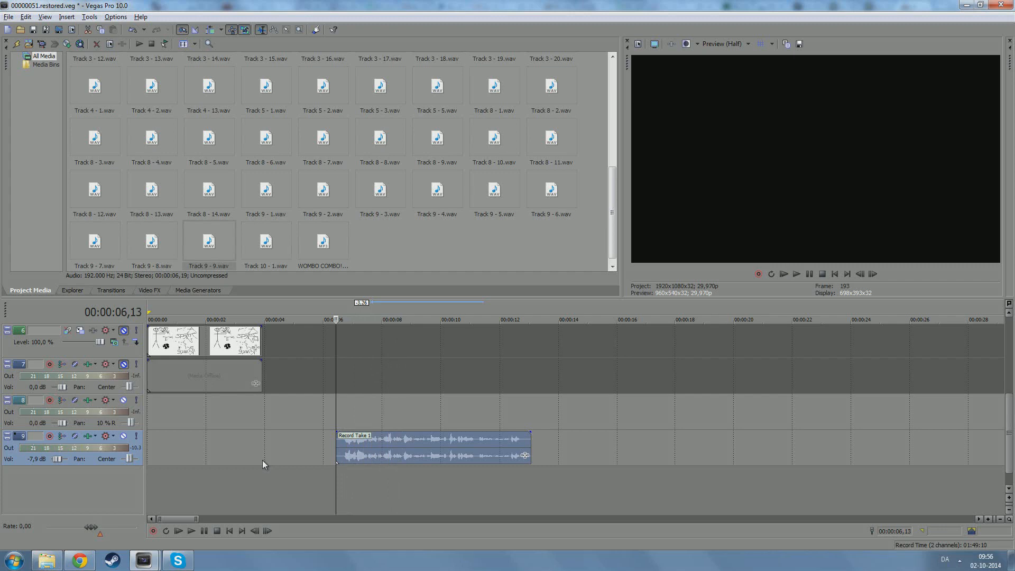
{"action": "mouse_move", "coordinate": [62, 467]}
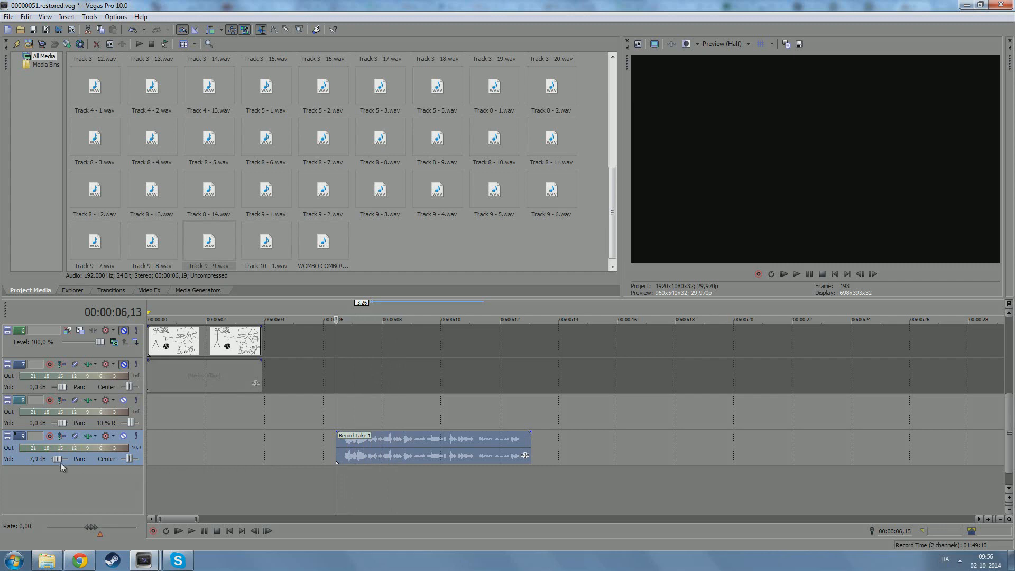
{"action": "mouse_move", "coordinate": [58, 458]}
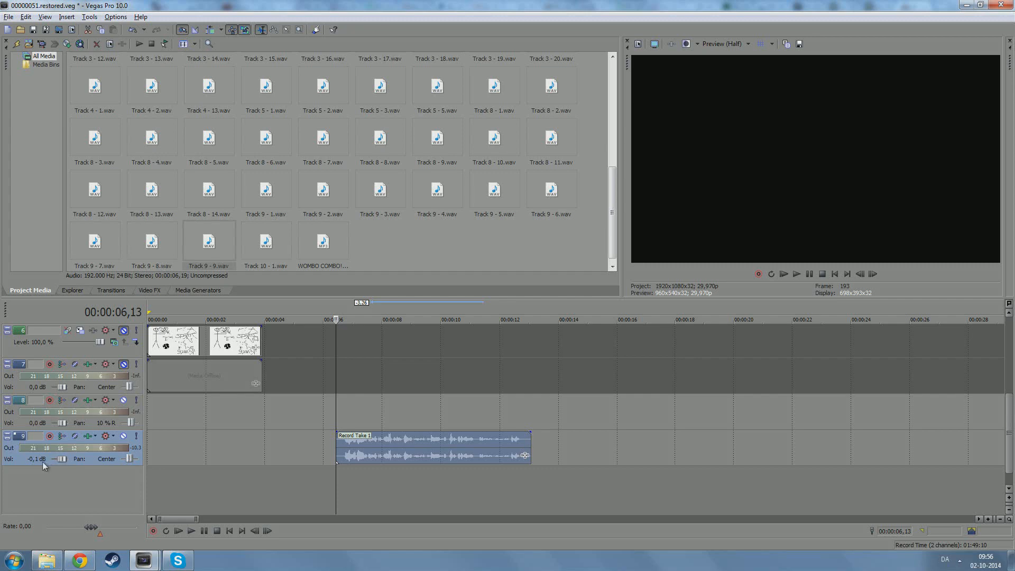
{"action": "mouse_move", "coordinate": [717, 397]}
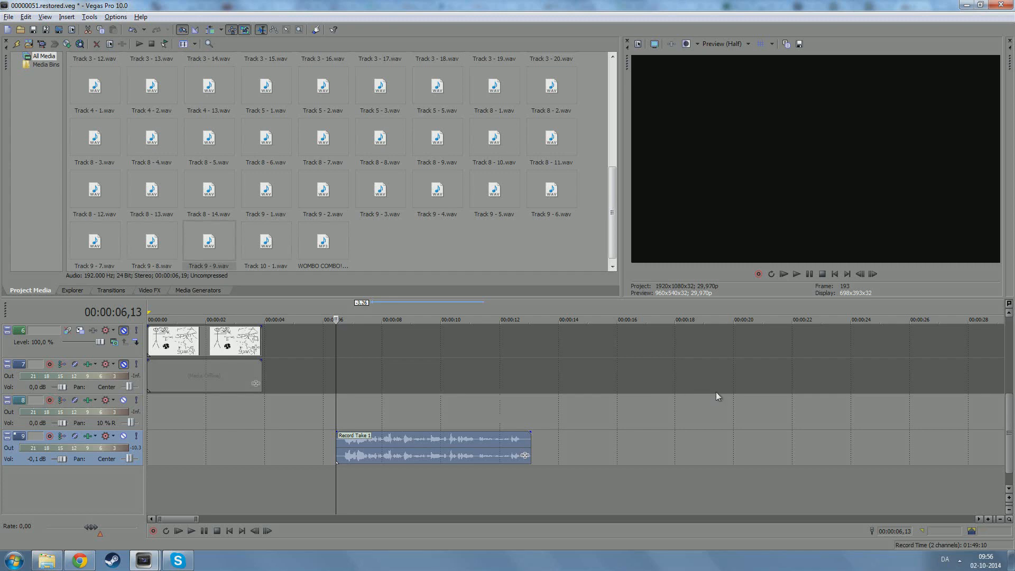
{"action": "left_click", "coordinate": [191, 531]}
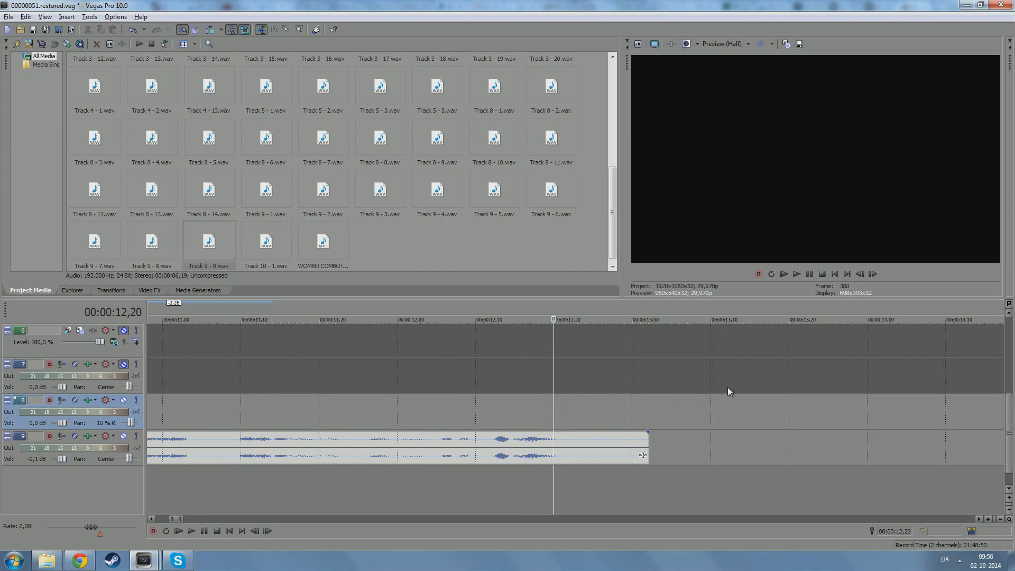
{"action": "left_click", "coordinate": [190, 530]}
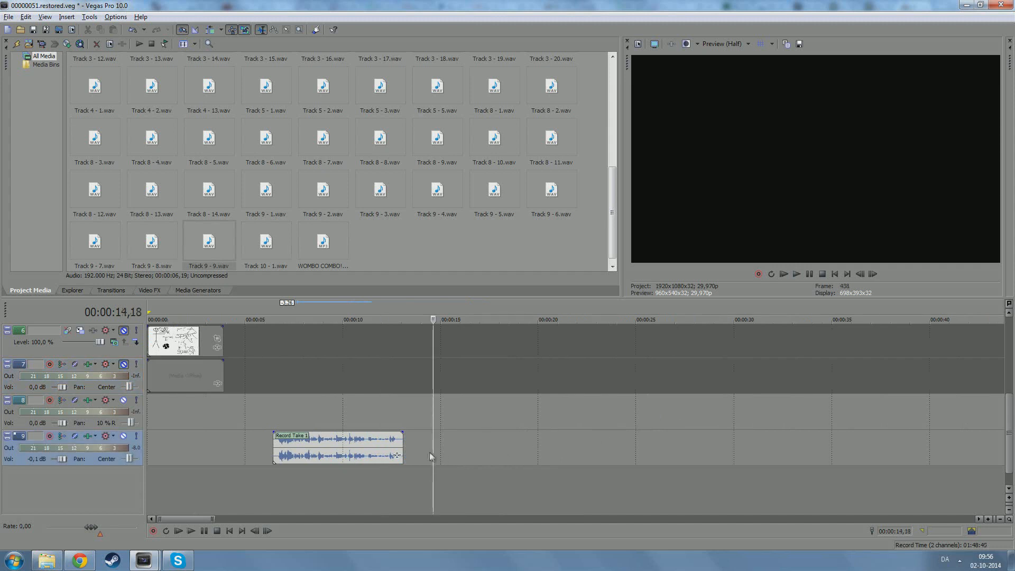
Step: Record a few seconds of silence as a second take on track 9
{"action": "left_click", "coordinate": [61, 436]}
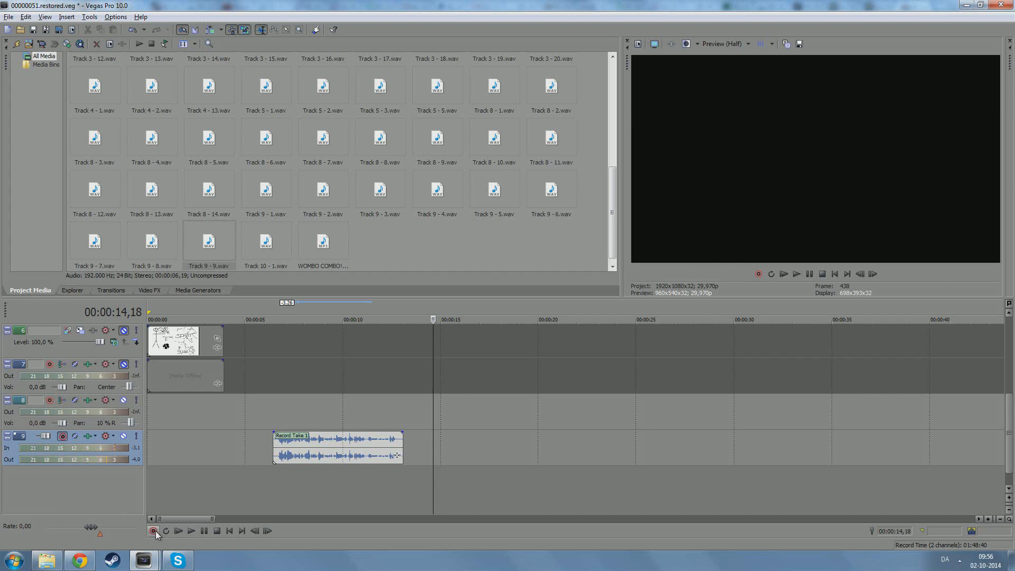
{"action": "left_click", "coordinate": [156, 530]}
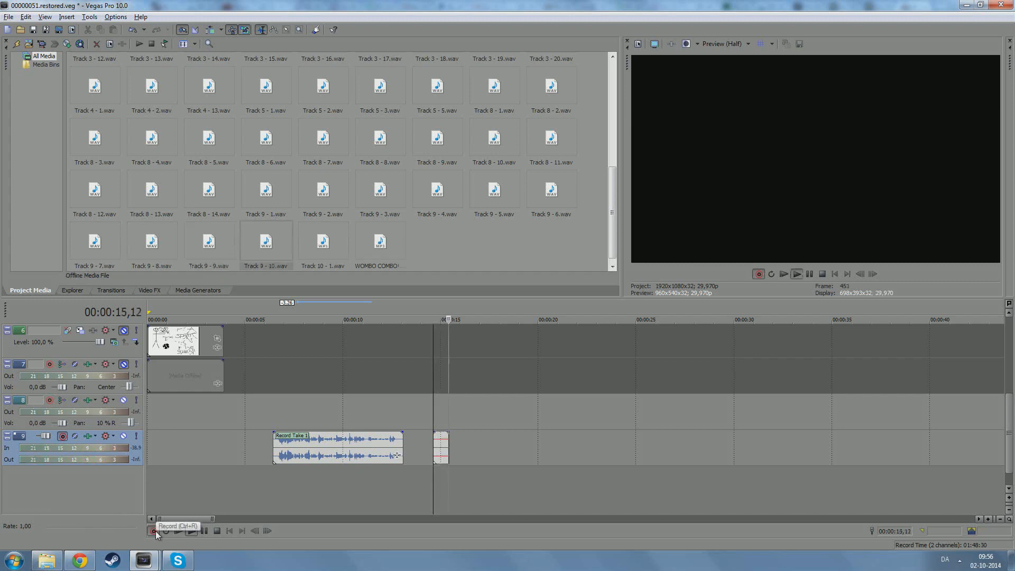
{"action": "left_click", "coordinate": [152, 530]}
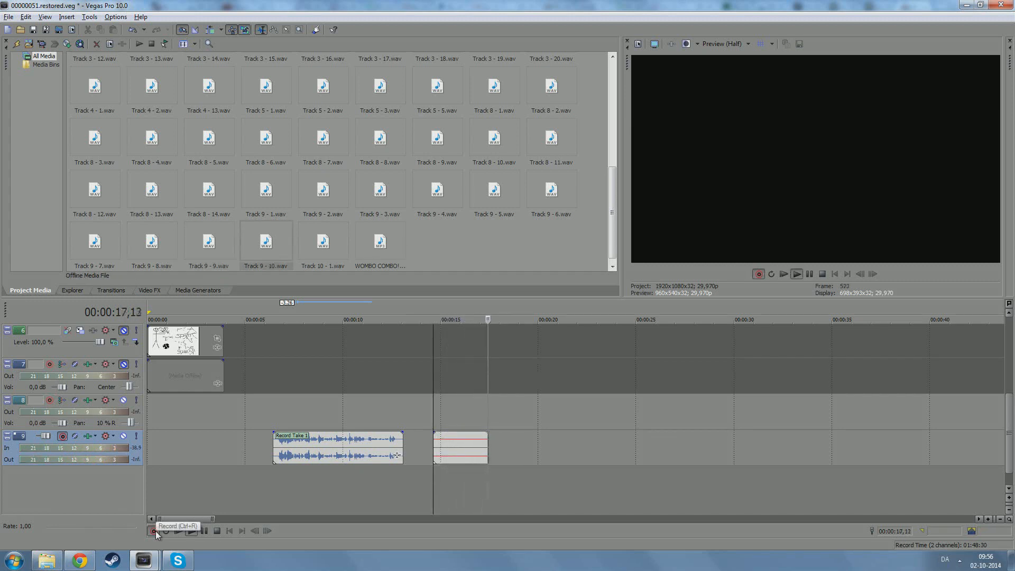
{"action": "left_click", "coordinate": [153, 530]}
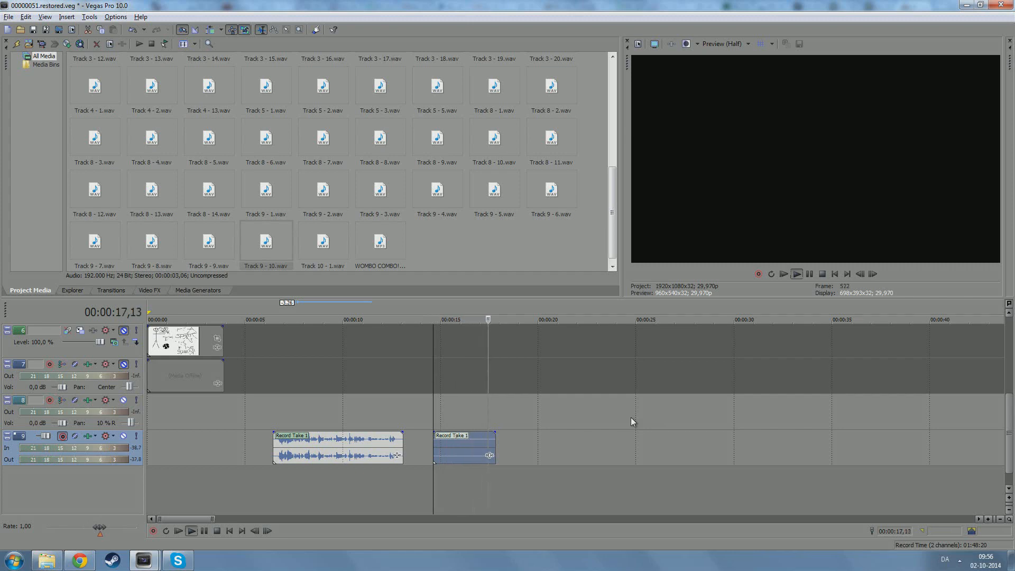
Step: Accept the silent take and open it in Audacity via Open in Audio Editor
{"action": "left_click", "coordinate": [432, 319]}
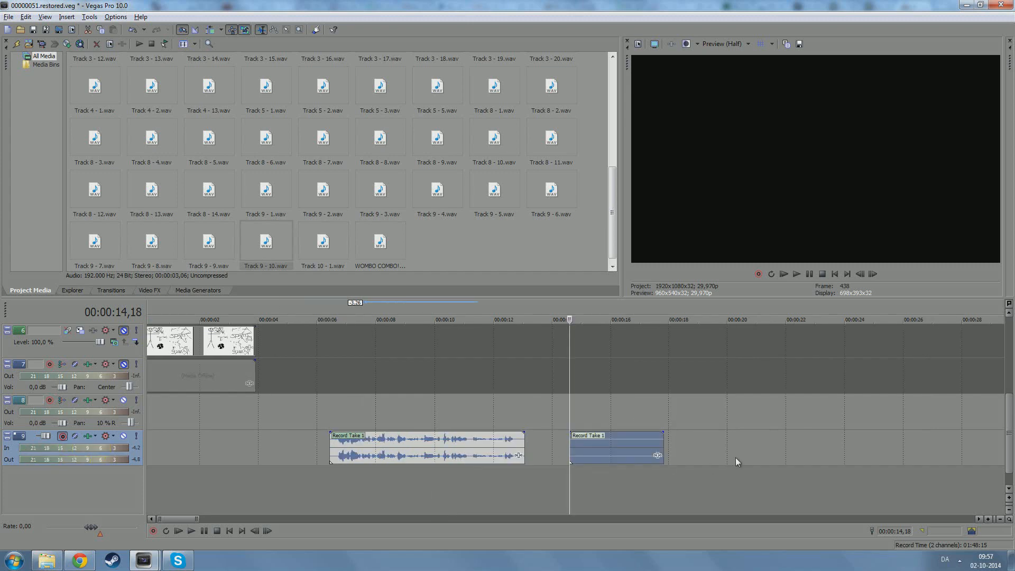
{"action": "mouse_move", "coordinate": [673, 459]}
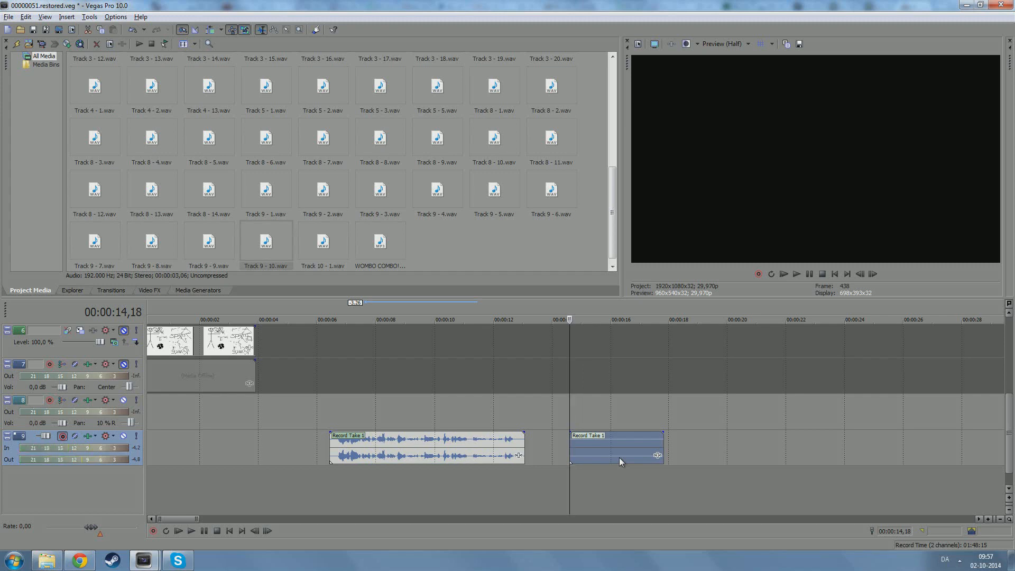
{"action": "right_click", "coordinate": [614, 447]}
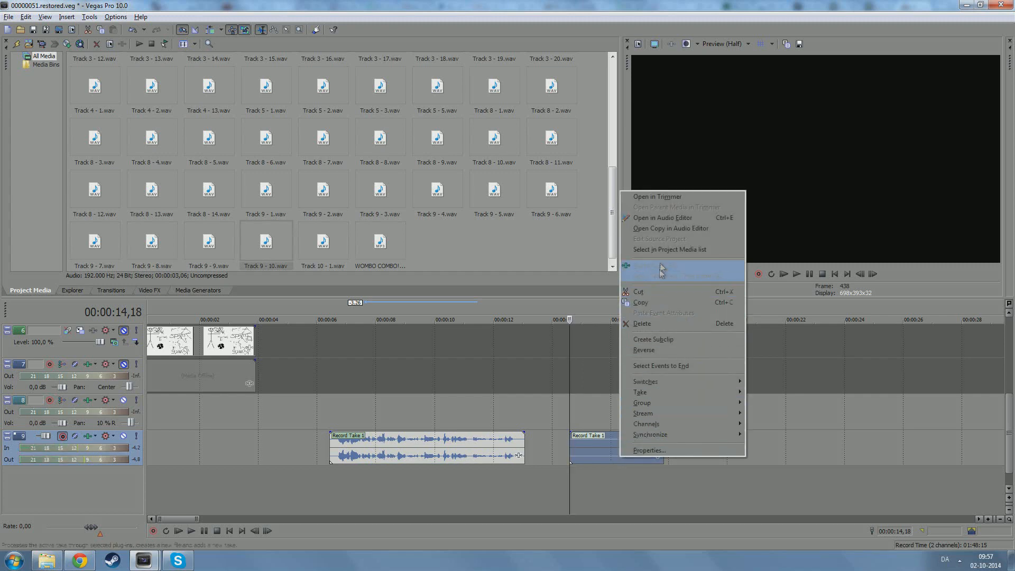
{"action": "mouse_move", "coordinate": [661, 218]}
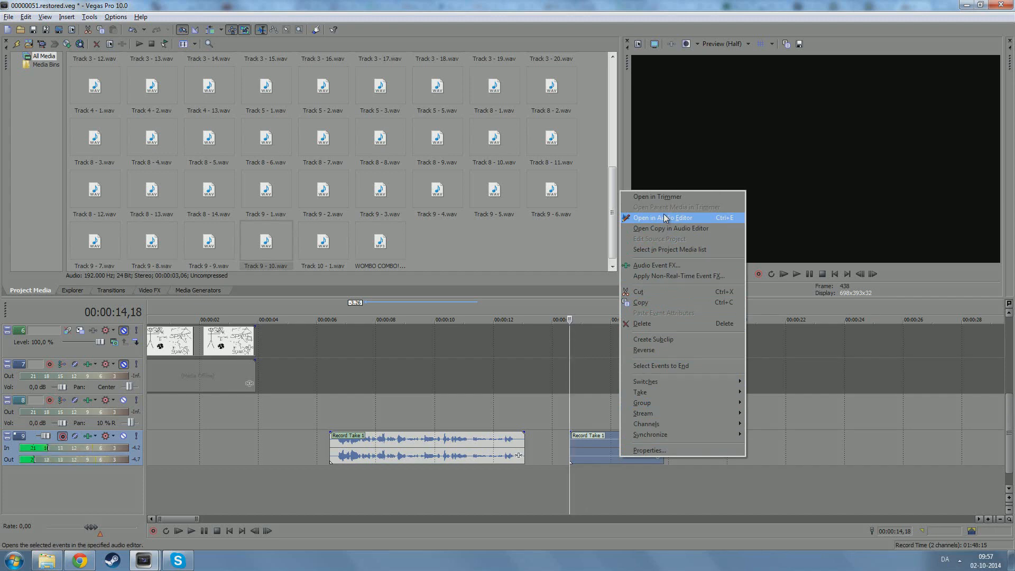
{"action": "left_click", "coordinate": [661, 218]}
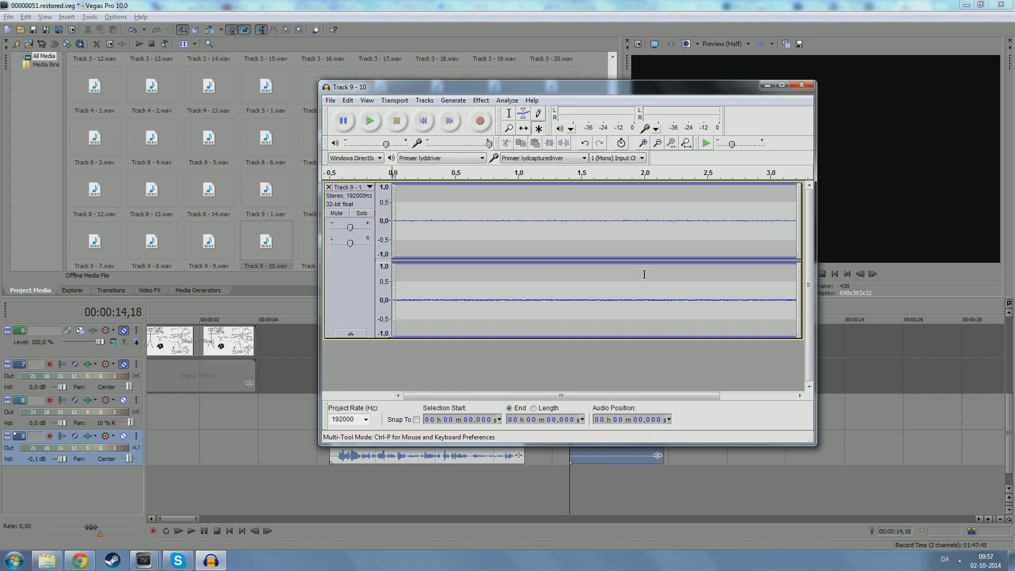
{"action": "mouse_move", "coordinate": [616, 356]}
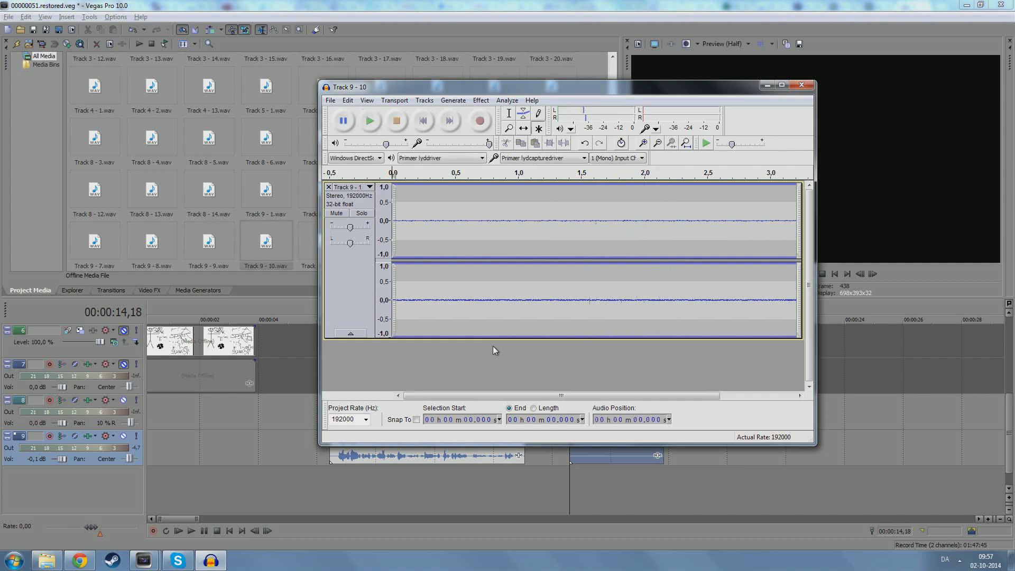
{"action": "mouse_move", "coordinate": [504, 325]}
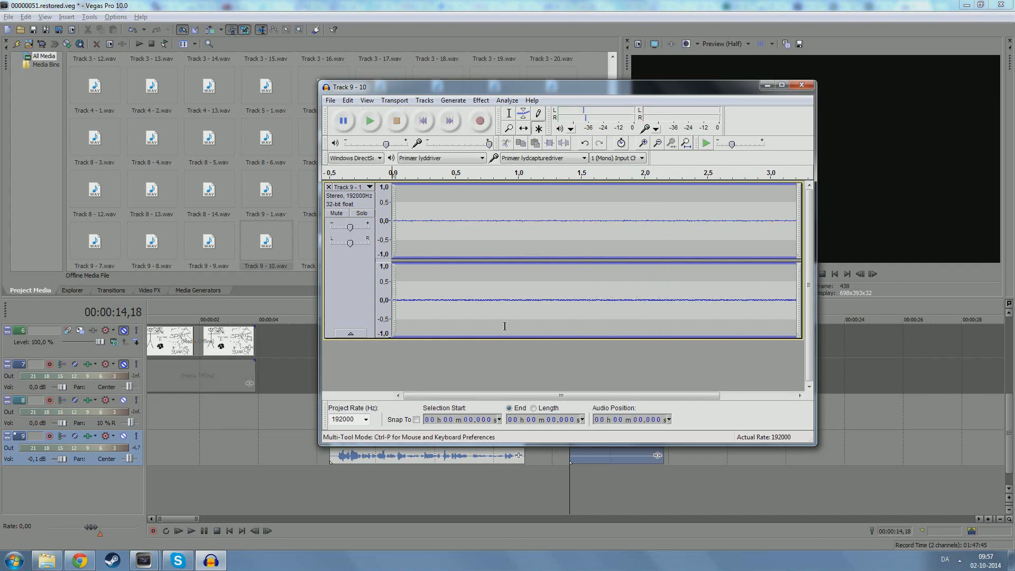
Step: Select the whole silent take, capture a noise profile in Noise Removal, and return to Vegas
{"action": "left_click", "coordinate": [481, 100]}
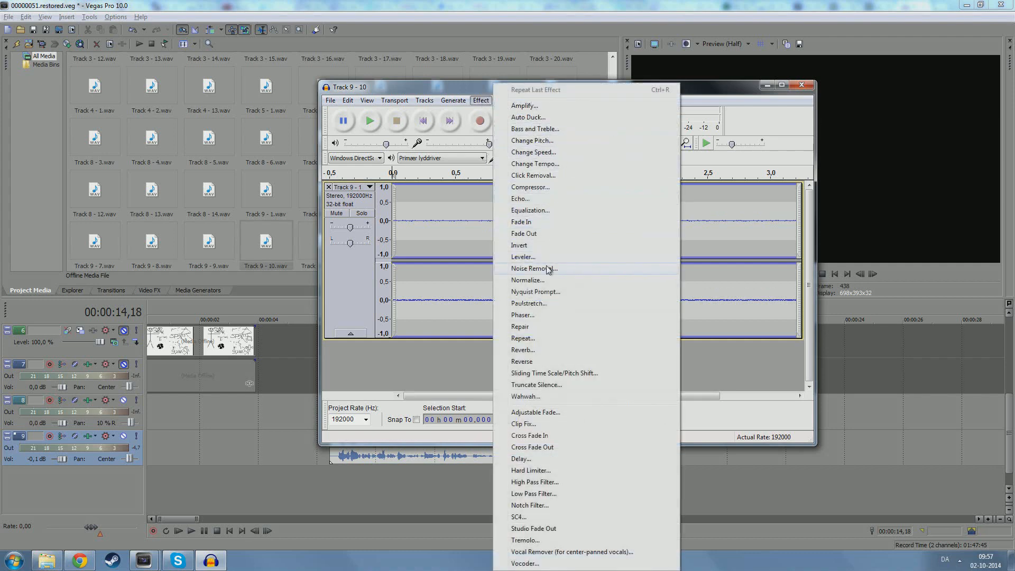
{"action": "left_click", "coordinate": [534, 268]}
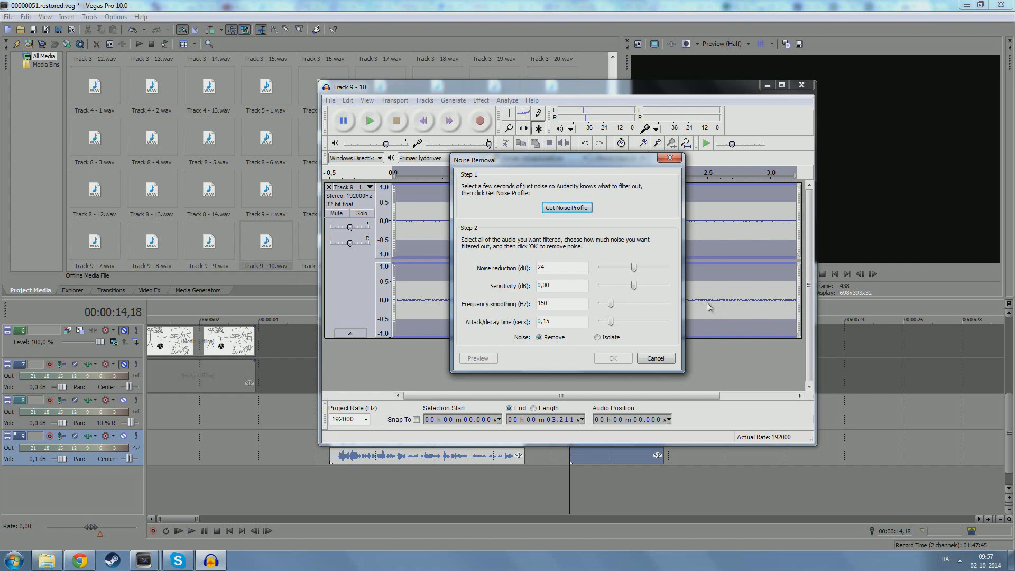
{"action": "mouse_move", "coordinate": [635, 207]}
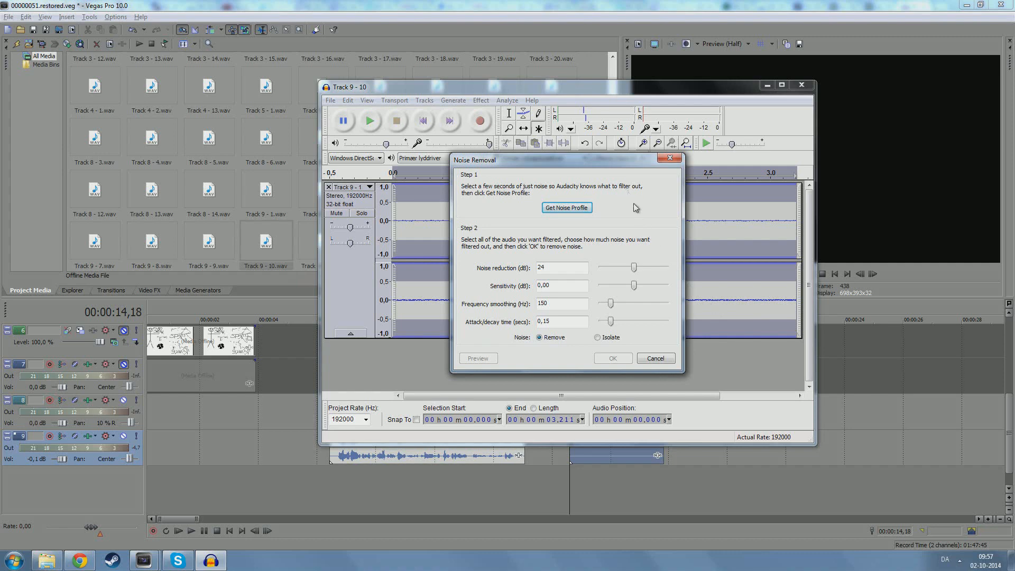
{"action": "mouse_move", "coordinate": [470, 197]}
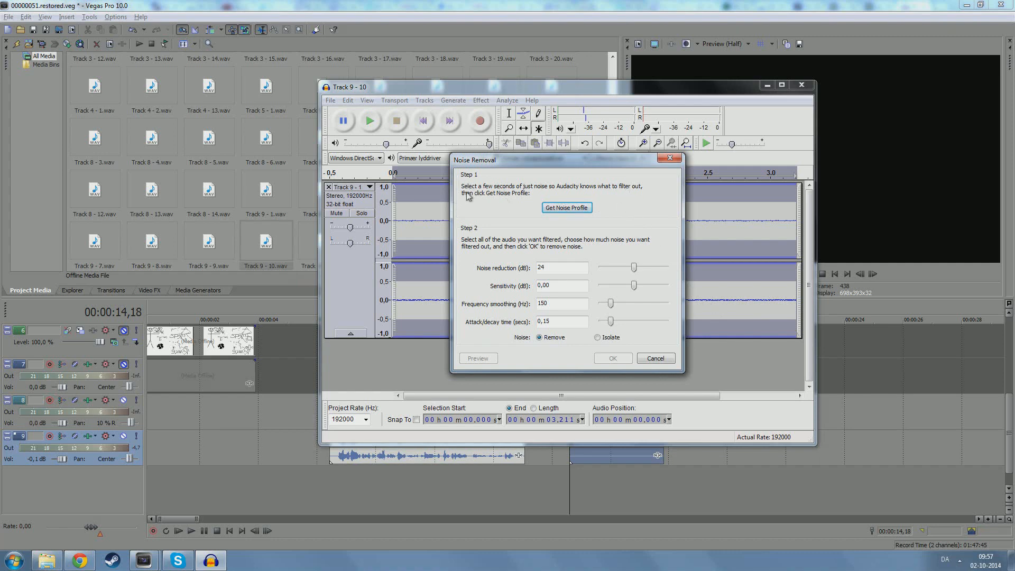
{"action": "mouse_move", "coordinate": [720, 285]}
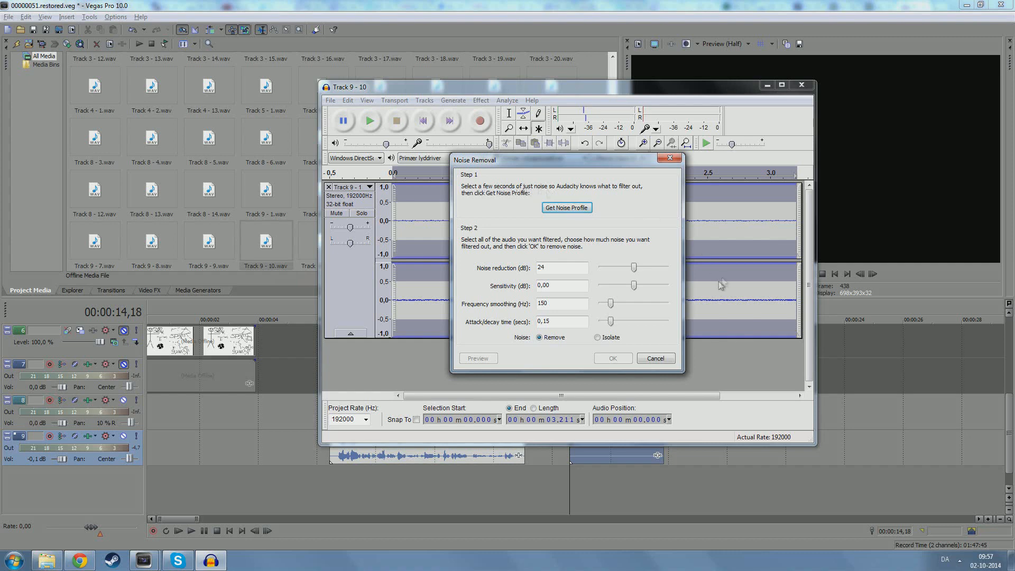
{"action": "mouse_move", "coordinate": [616, 196]}
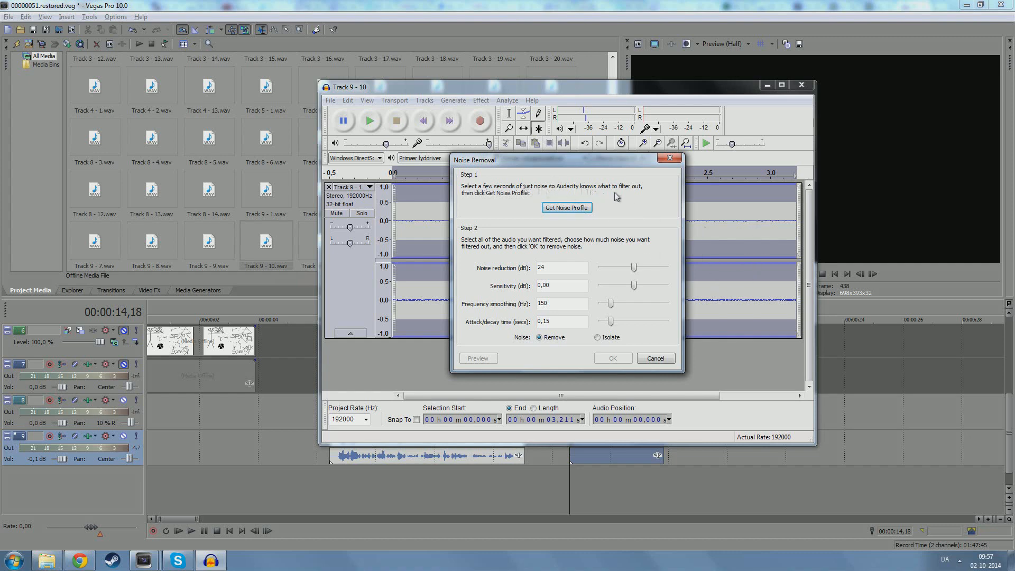
{"action": "mouse_move", "coordinate": [512, 206]}
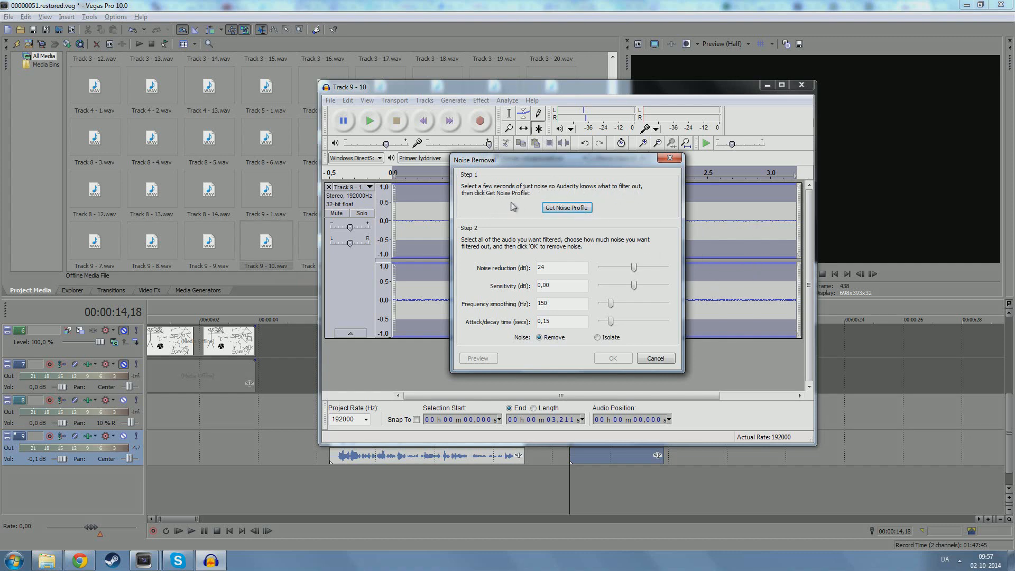
{"action": "mouse_move", "coordinate": [521, 205]}
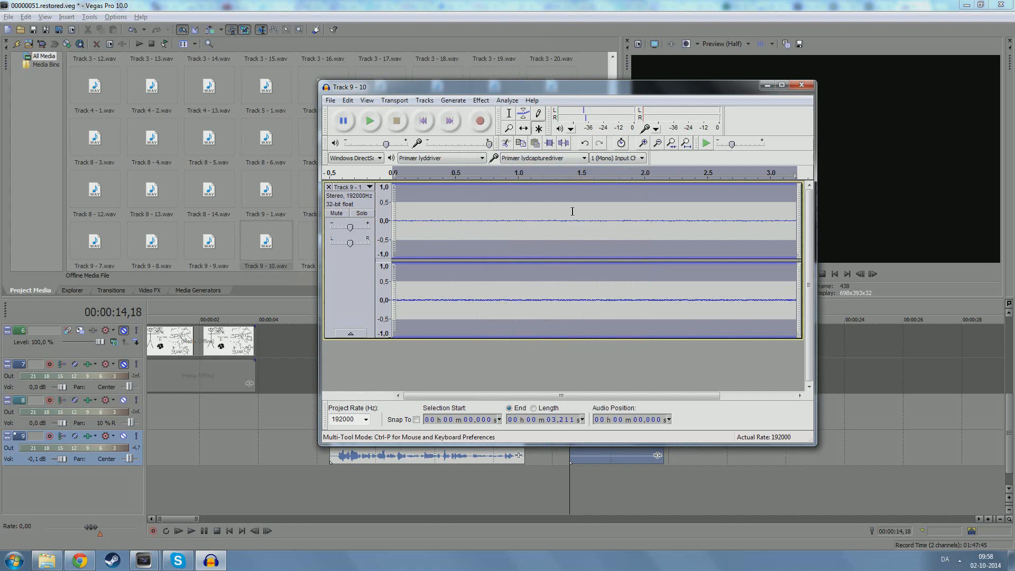
{"action": "mouse_move", "coordinate": [439, 478]}
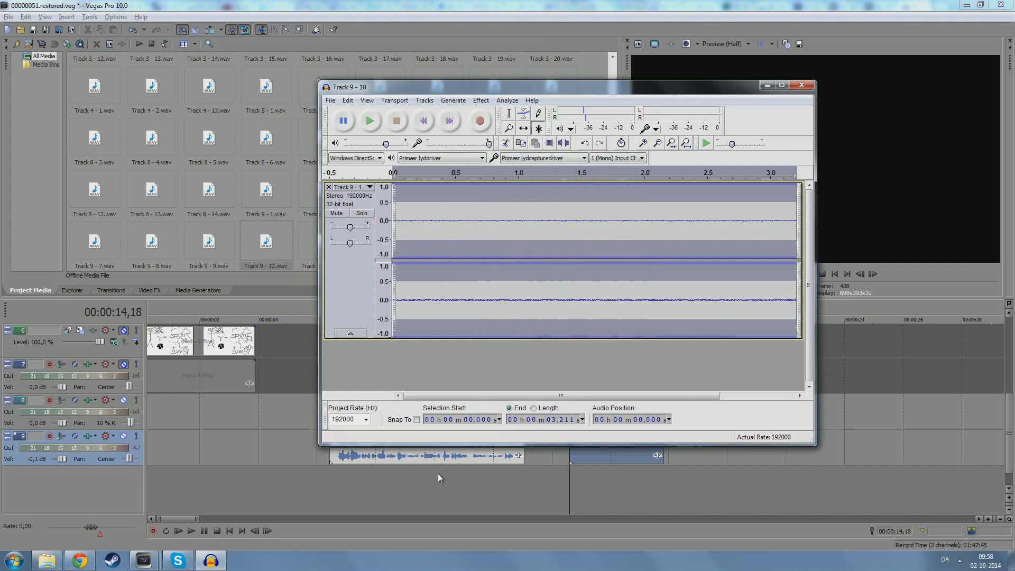
{"action": "left_click", "coordinate": [801, 84]}
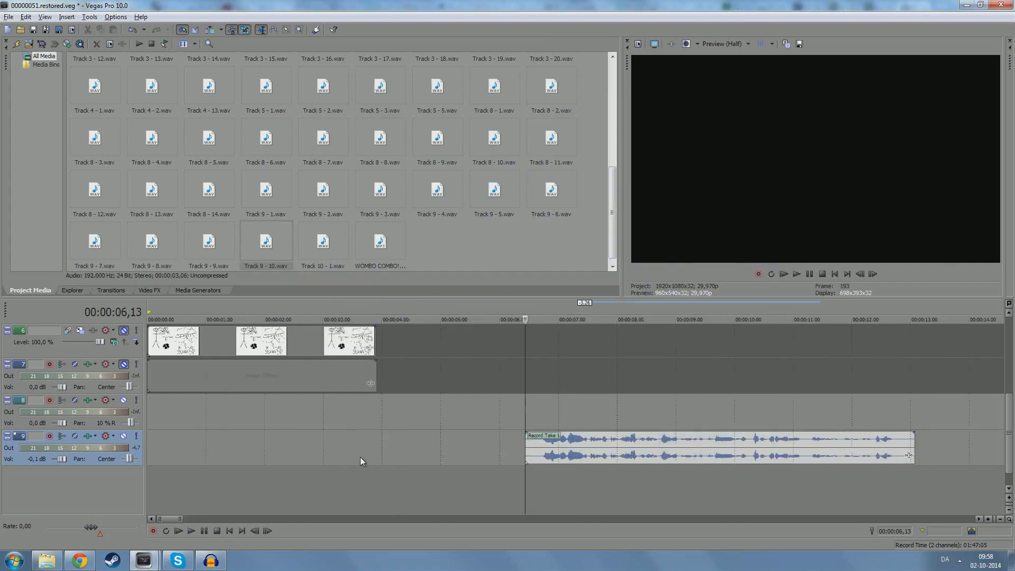
Step: Open a copy of the Record Take 1 event in Audacity
{"action": "left_click", "coordinate": [70, 462]}
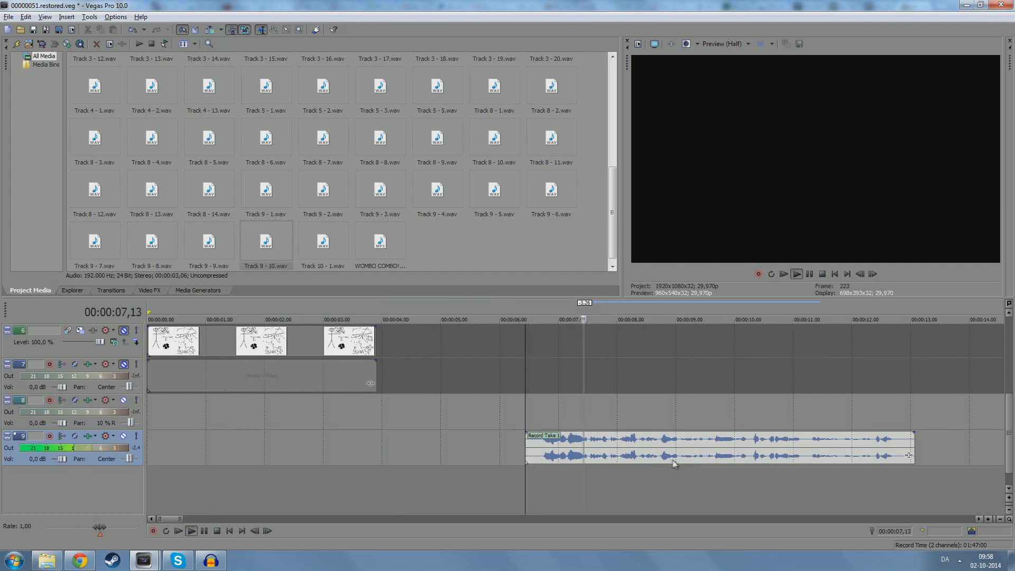
{"action": "right_click", "coordinate": [673, 453]}
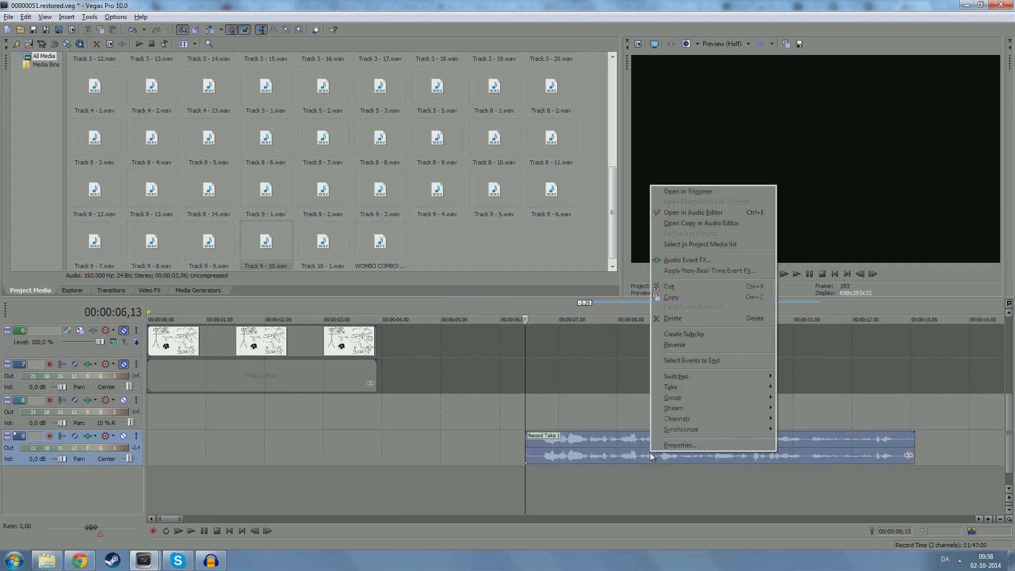
{"action": "mouse_move", "coordinate": [700, 223]}
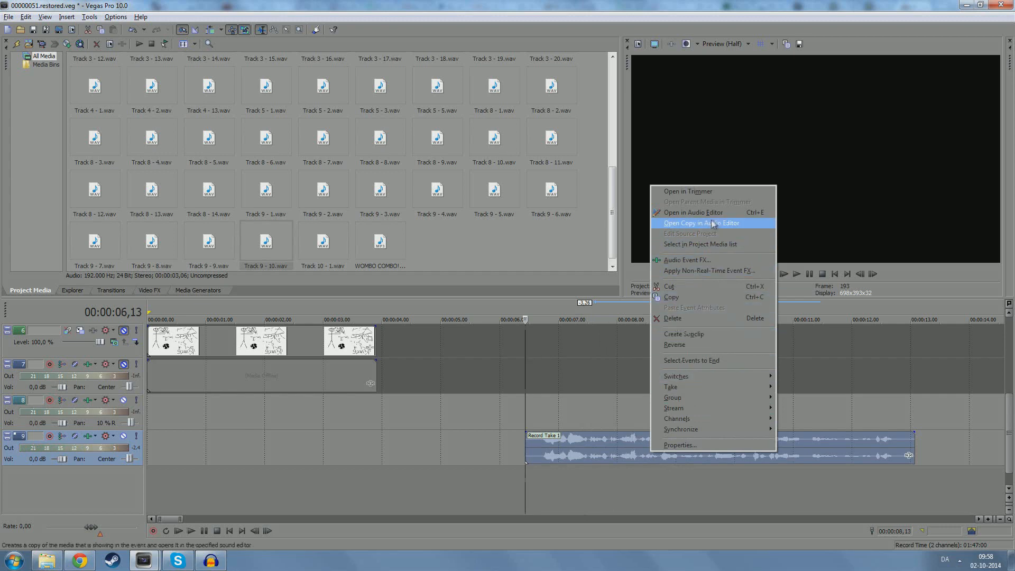
{"action": "left_click", "coordinate": [700, 222]}
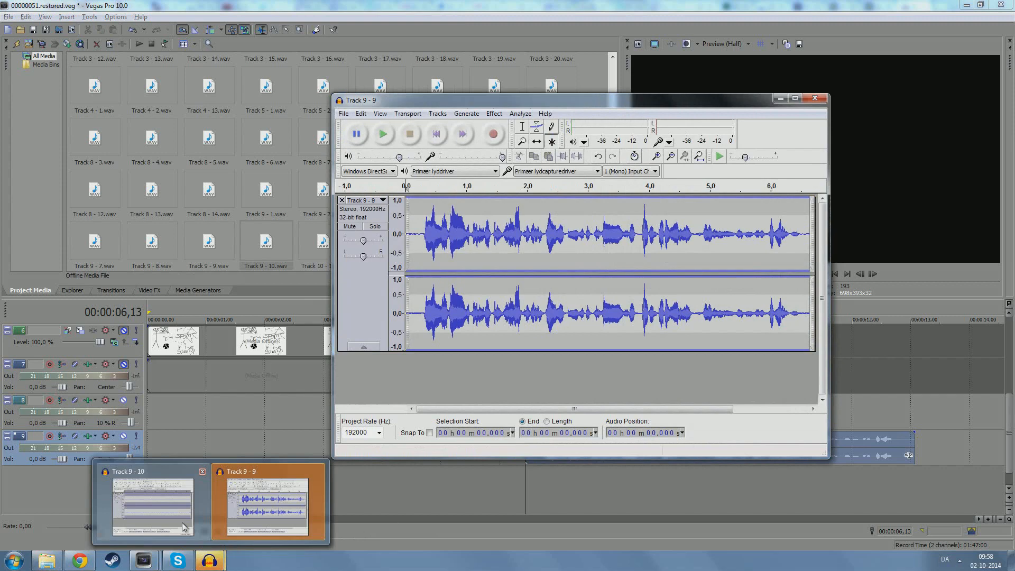
Step: Apply Noise Removal with 24 dB reduction to the Track 9 voice copy
{"action": "left_click", "coordinate": [153, 502]}
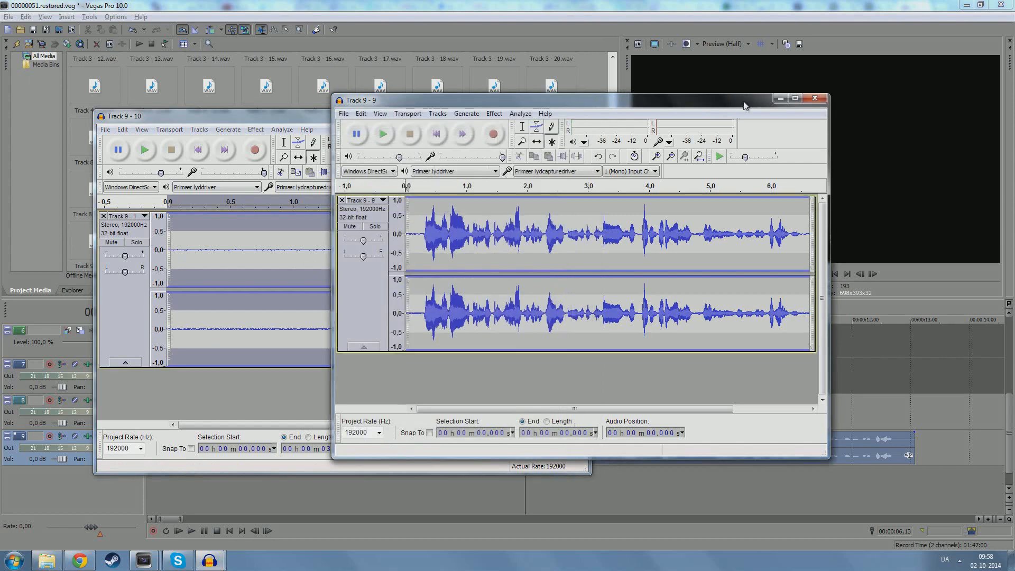
{"action": "left_click", "coordinate": [493, 113]}
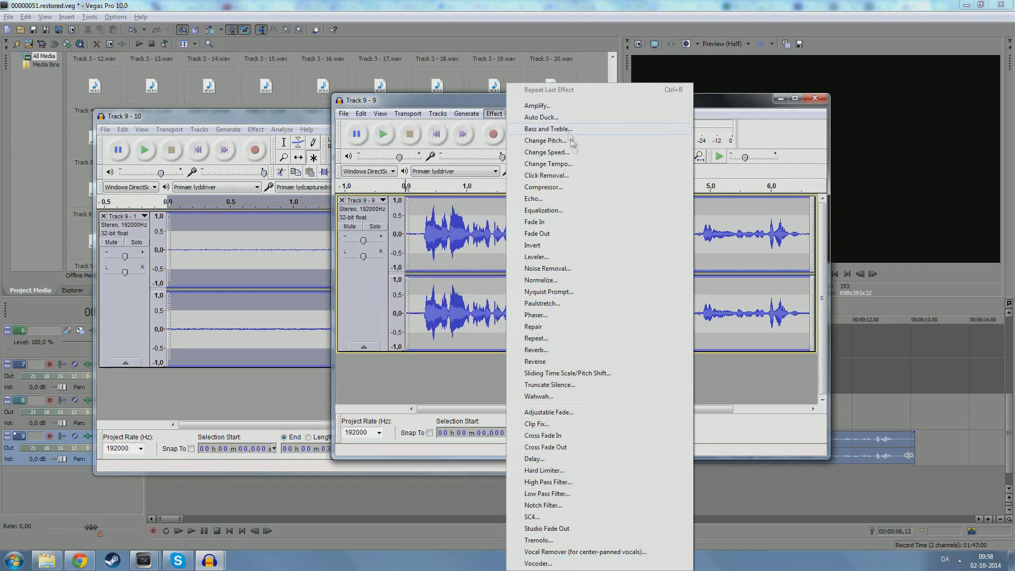
{"action": "left_click", "coordinate": [547, 268]}
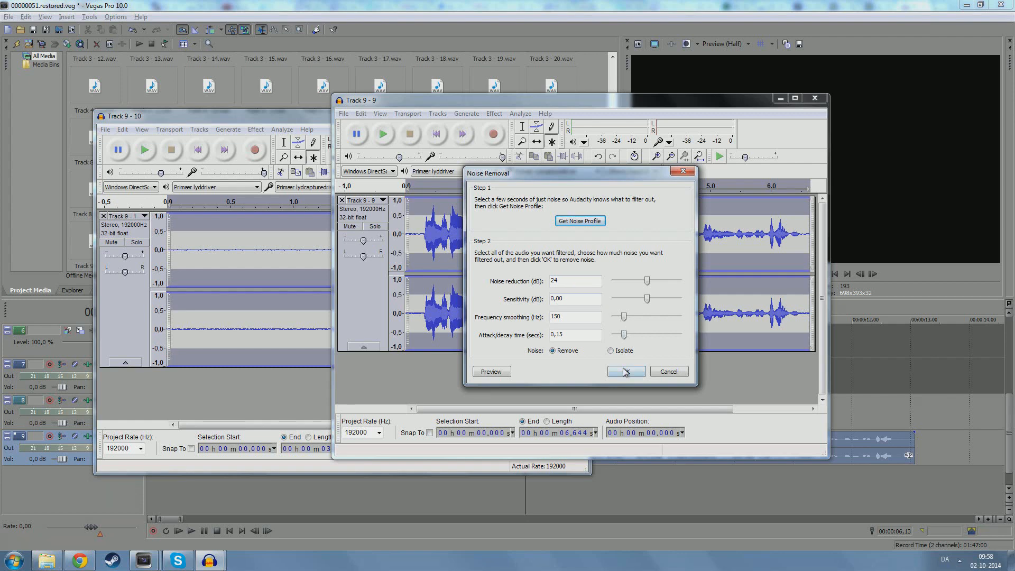
{"action": "mouse_move", "coordinate": [409, 313]}
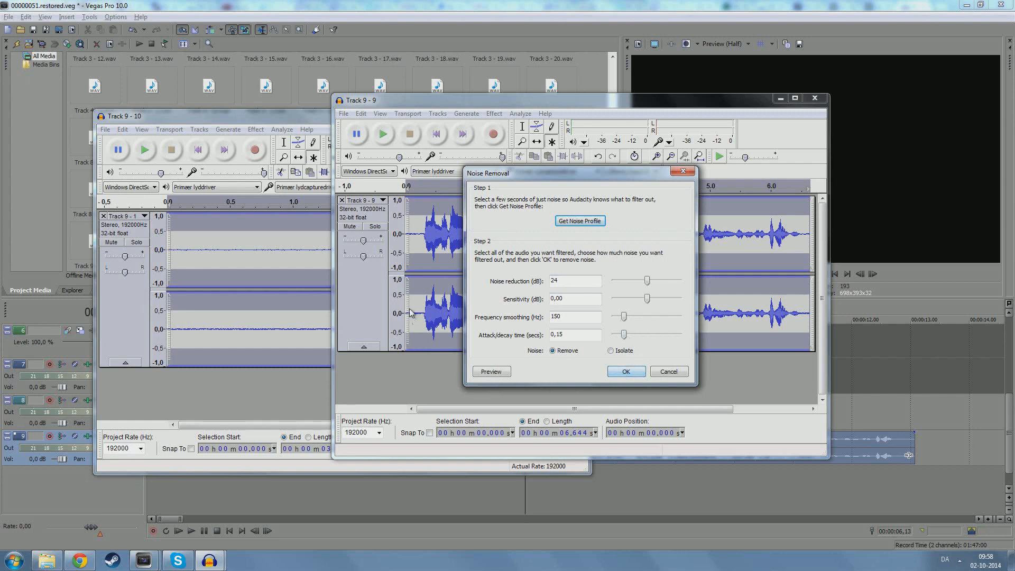
{"action": "mouse_move", "coordinate": [625, 371]}
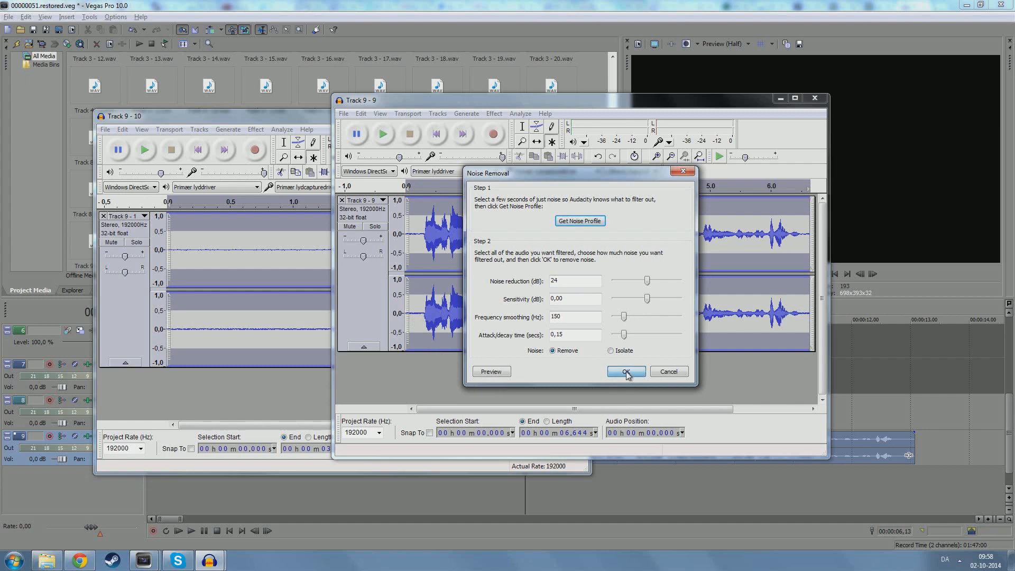
{"action": "left_click", "coordinate": [625, 371]}
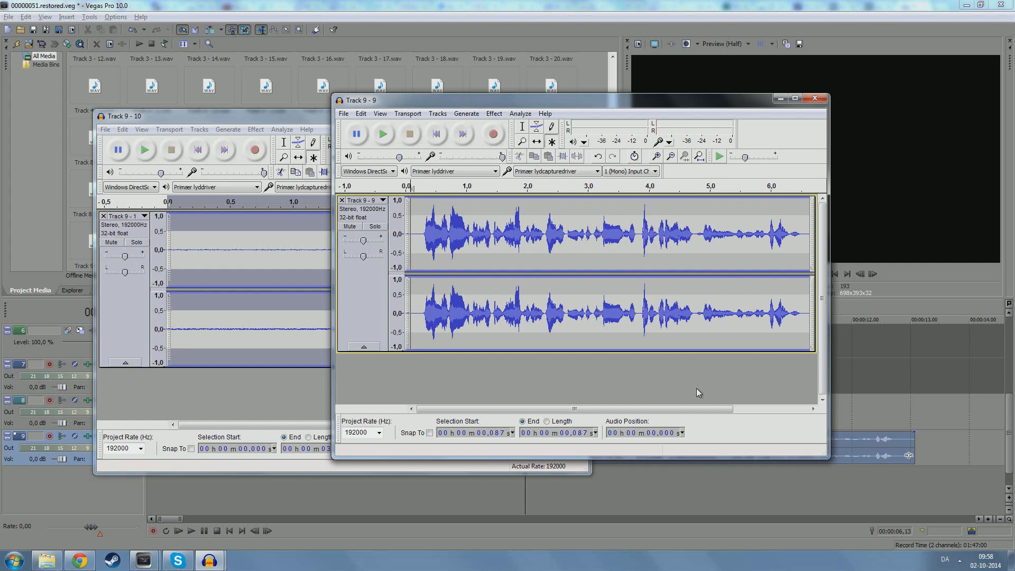
Step: Play back the cleaned voice recording briefly, then stop it
{"action": "left_click", "coordinate": [383, 134]}
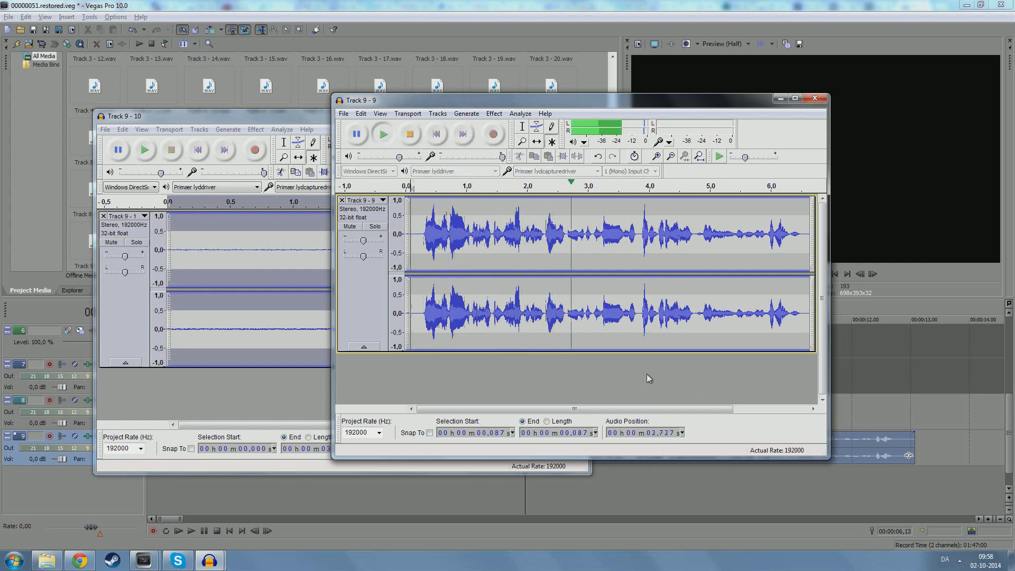
{"action": "left_click", "coordinate": [409, 133]}
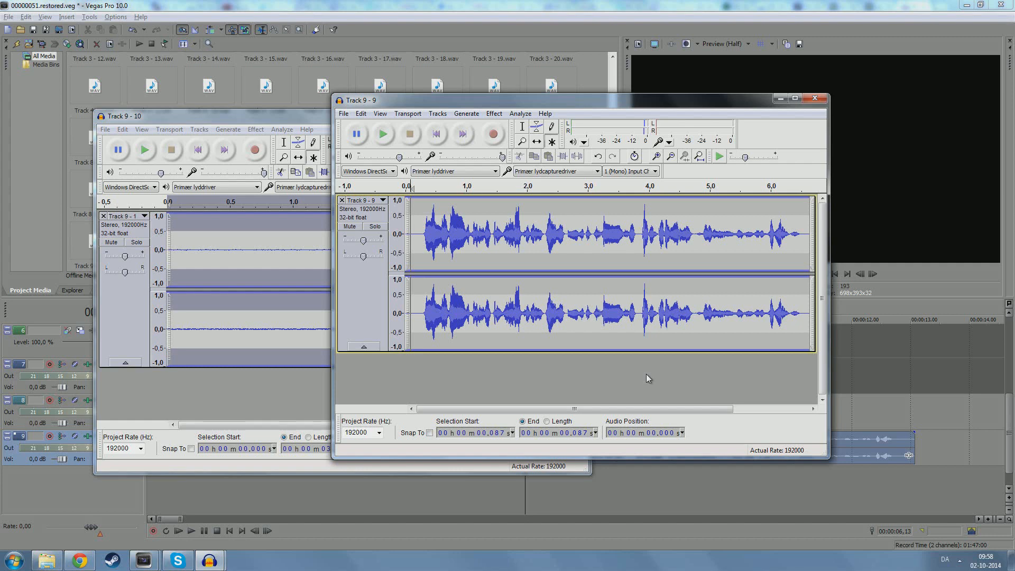
{"action": "mouse_move", "coordinate": [574, 375]}
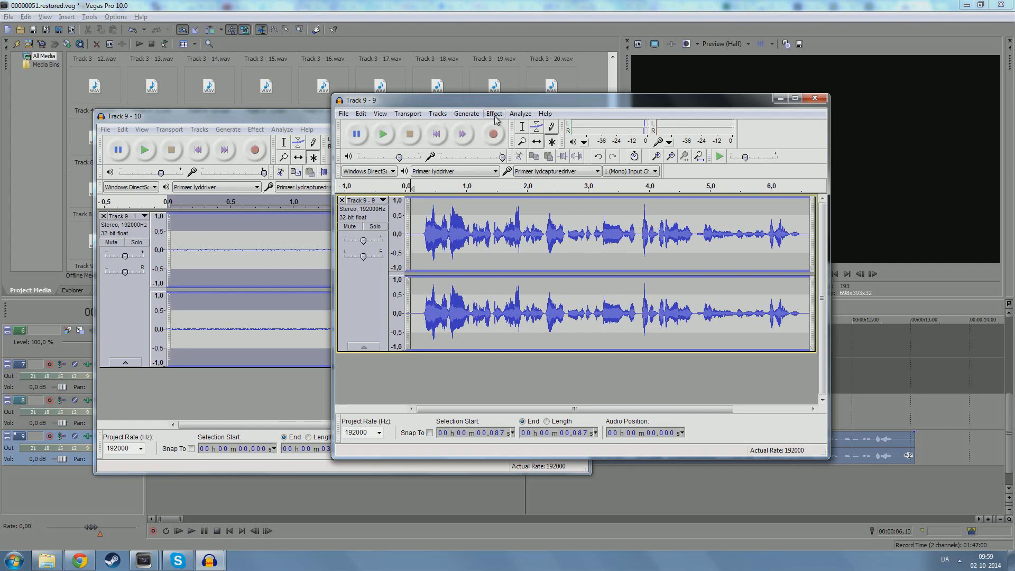
{"action": "left_click", "coordinate": [494, 113]}
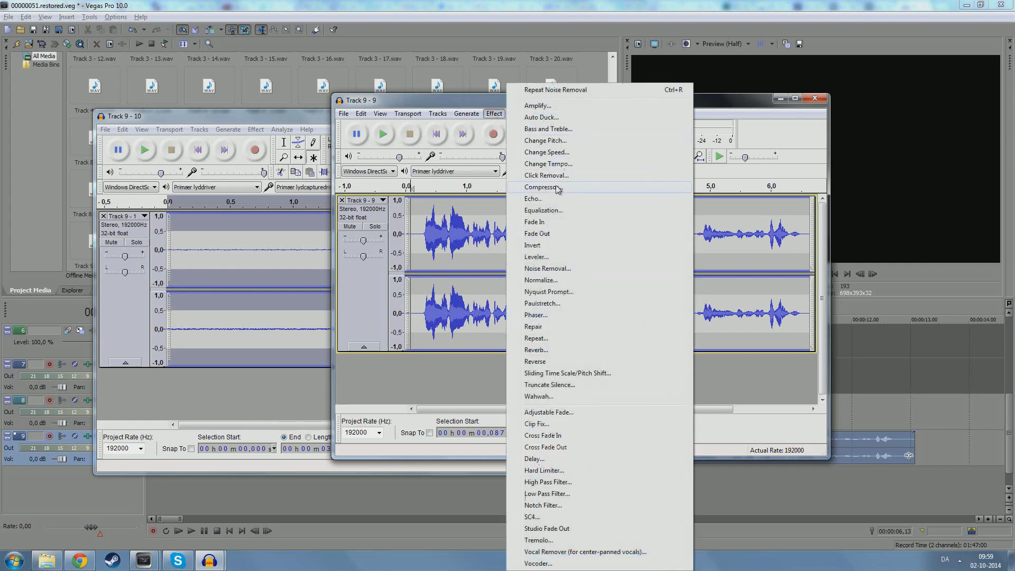
Step: Apply the Compressor at -12 dB threshold, 4.5:1 ratio, with make-up gain
{"action": "left_click", "coordinate": [537, 187]}
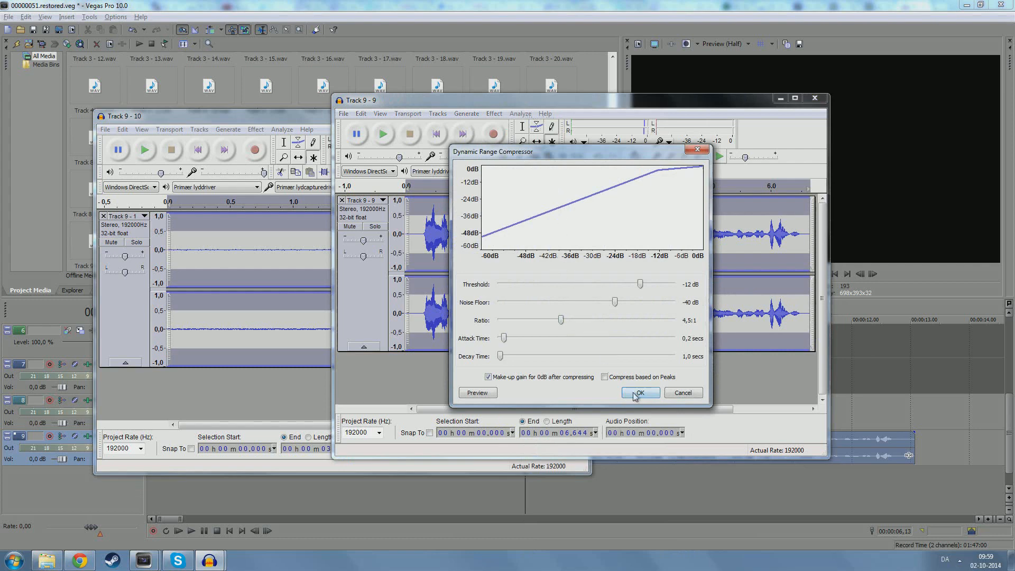
{"action": "left_click", "coordinate": [640, 393]}
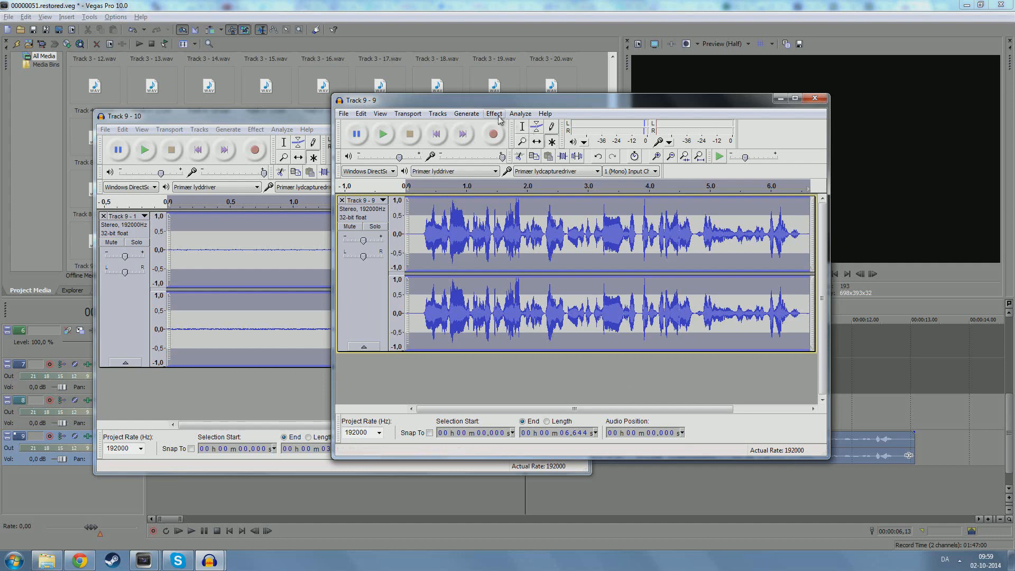
{"action": "mouse_move", "coordinate": [612, 385]}
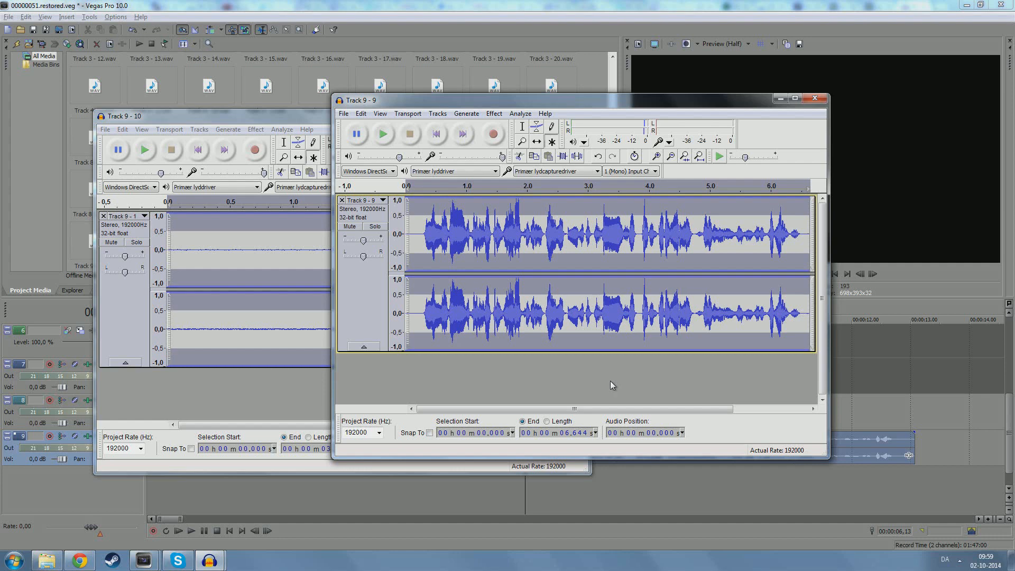
{"action": "mouse_move", "coordinate": [608, 392]}
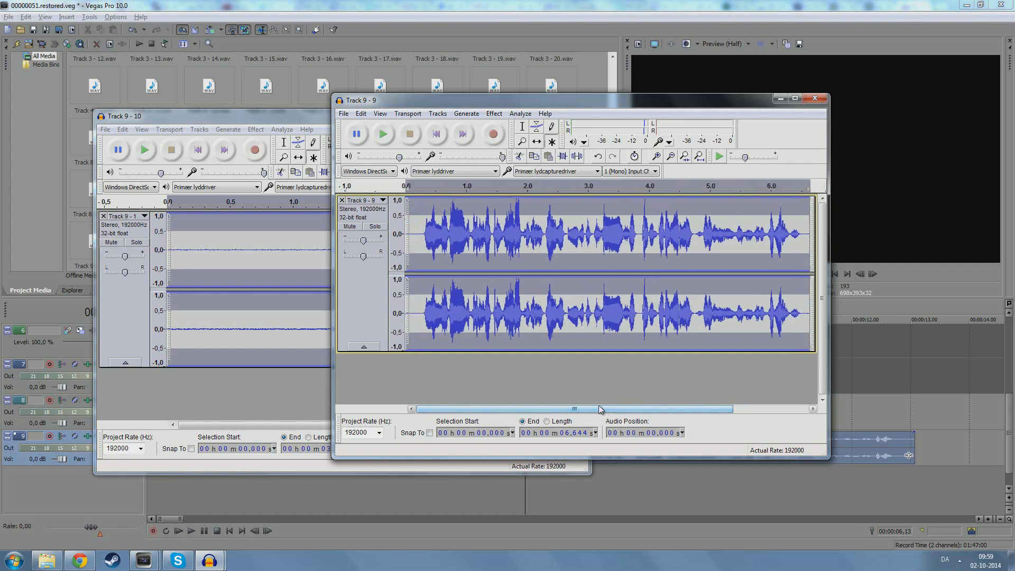
{"action": "mouse_move", "coordinate": [585, 394]}
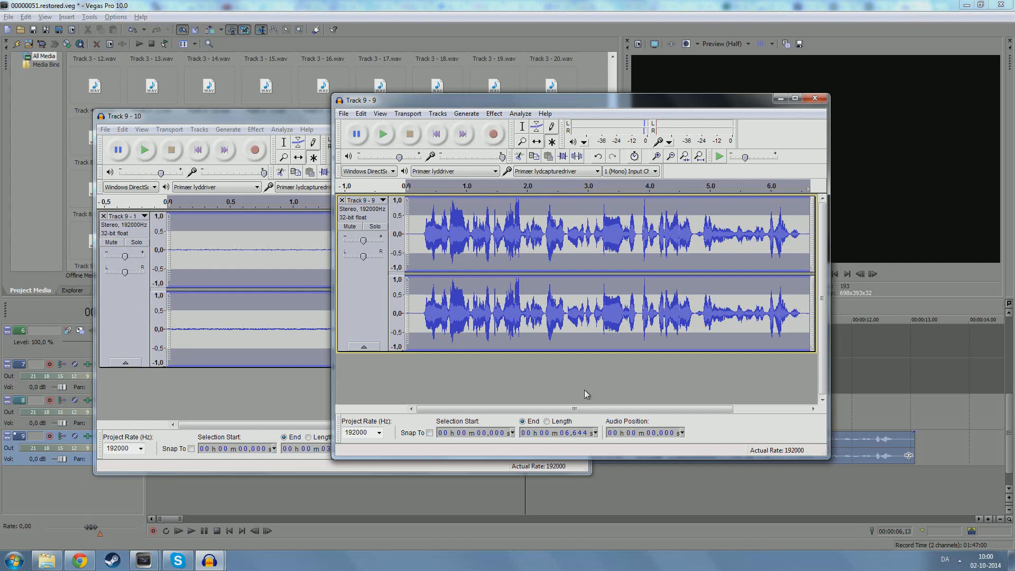
{"action": "mouse_move", "coordinate": [560, 386]}
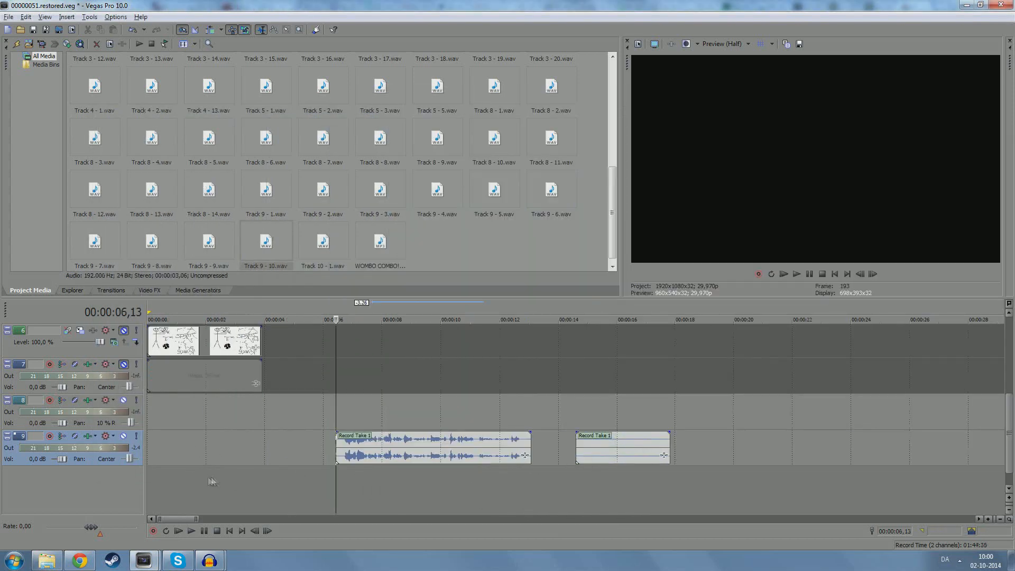
{"action": "left_click", "coordinate": [190, 530]}
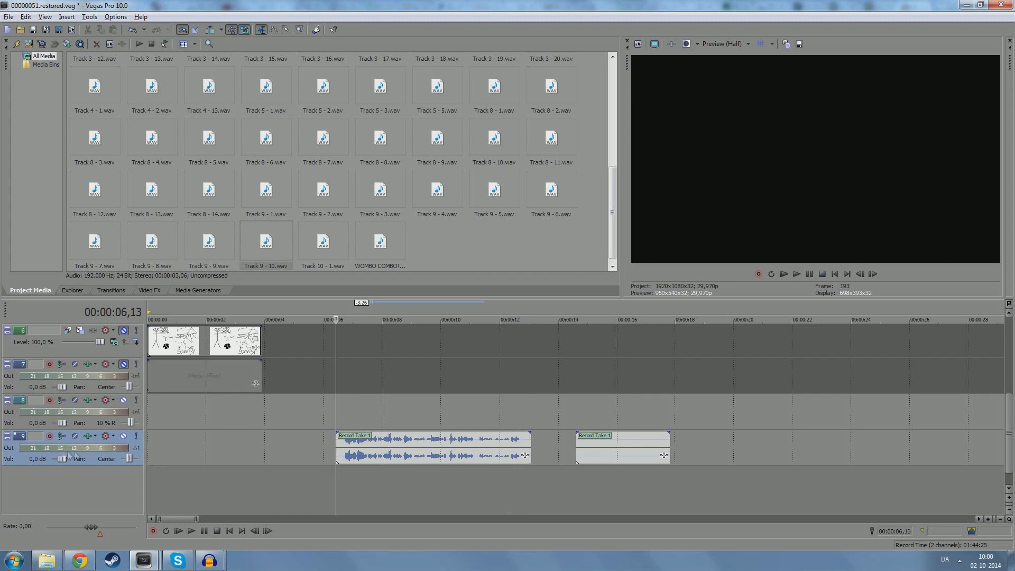
{"action": "mouse_move", "coordinate": [134, 456]}
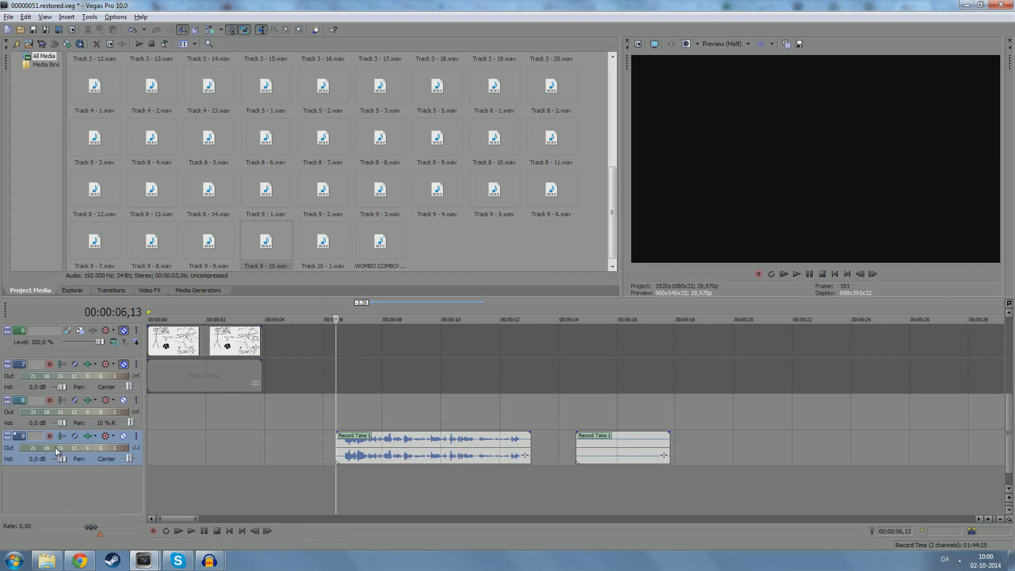
{"action": "mouse_move", "coordinate": [317, 464]}
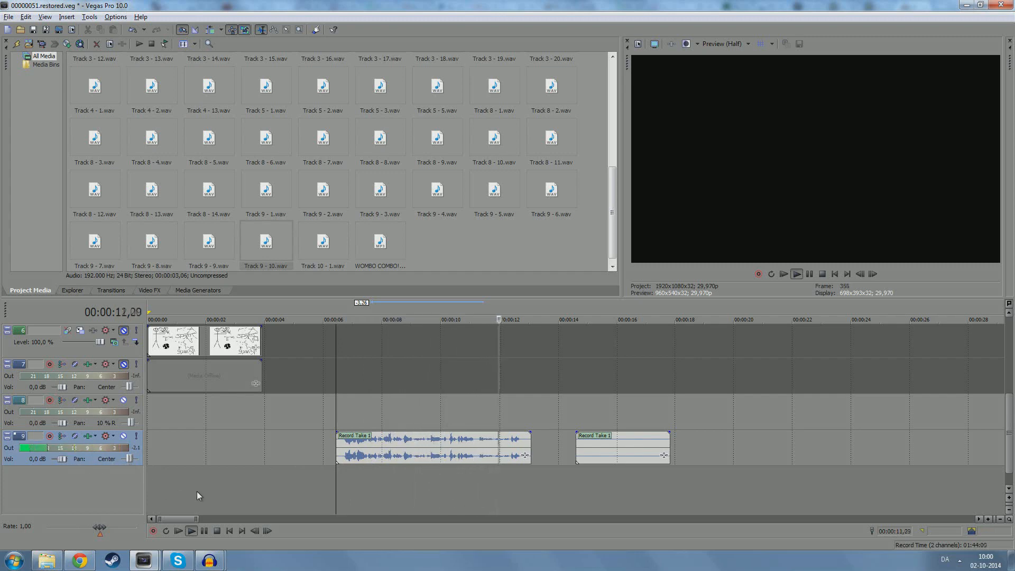
{"action": "mouse_move", "coordinate": [209, 560]}
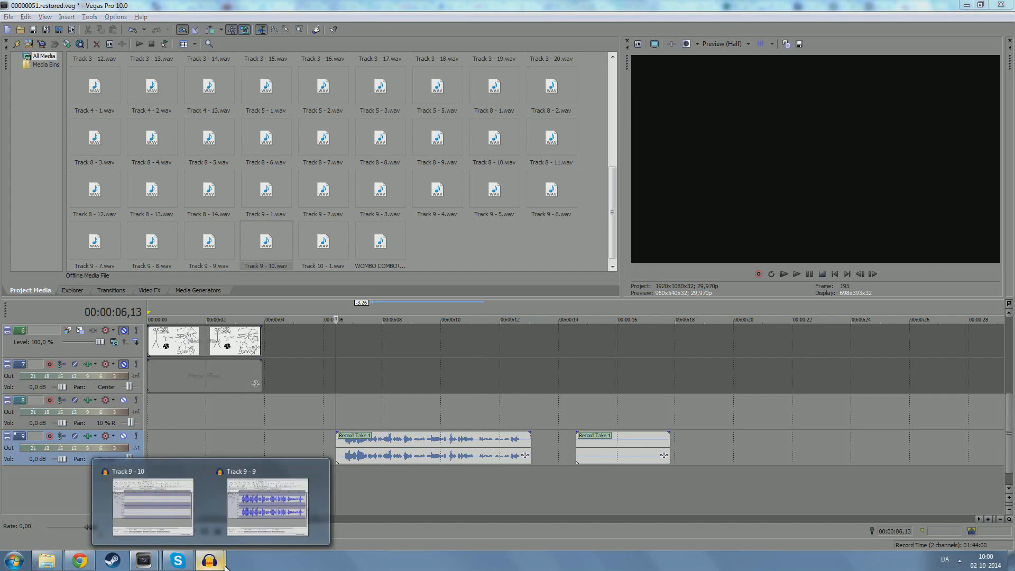
Step: Export the cleaned take from Audacity as WAV 'Track 9 - 9', overwriting the old file and skipping metadata
{"action": "left_click", "coordinate": [267, 505]}
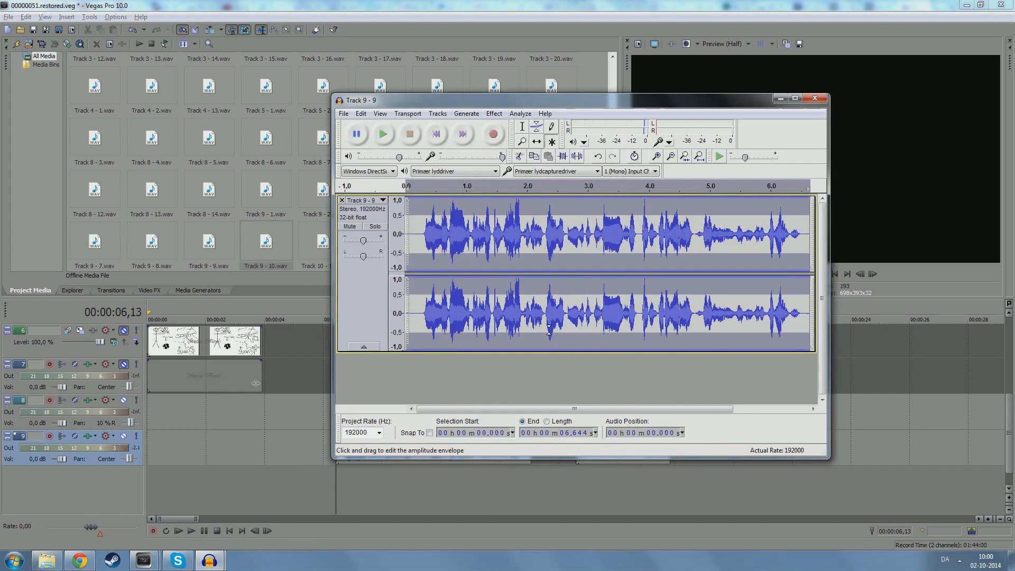
{"action": "mouse_move", "coordinate": [571, 382]}
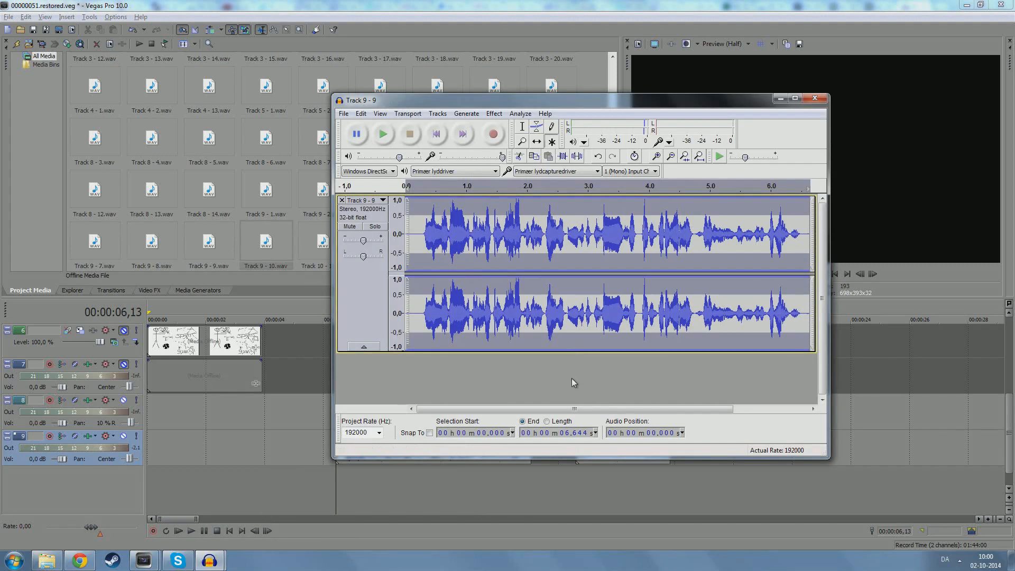
{"action": "left_click", "coordinate": [343, 113]}
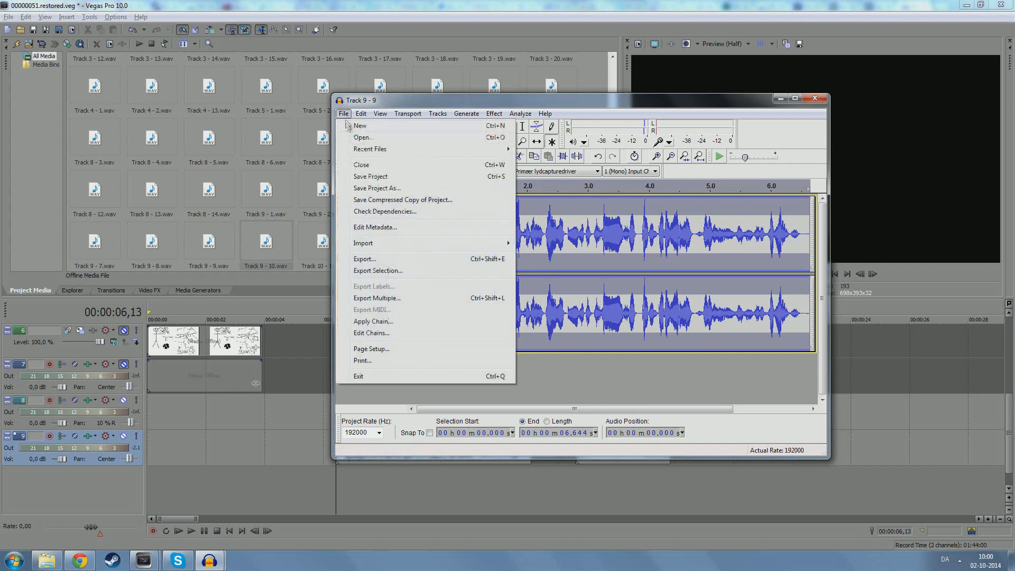
{"action": "left_click", "coordinate": [363, 259]}
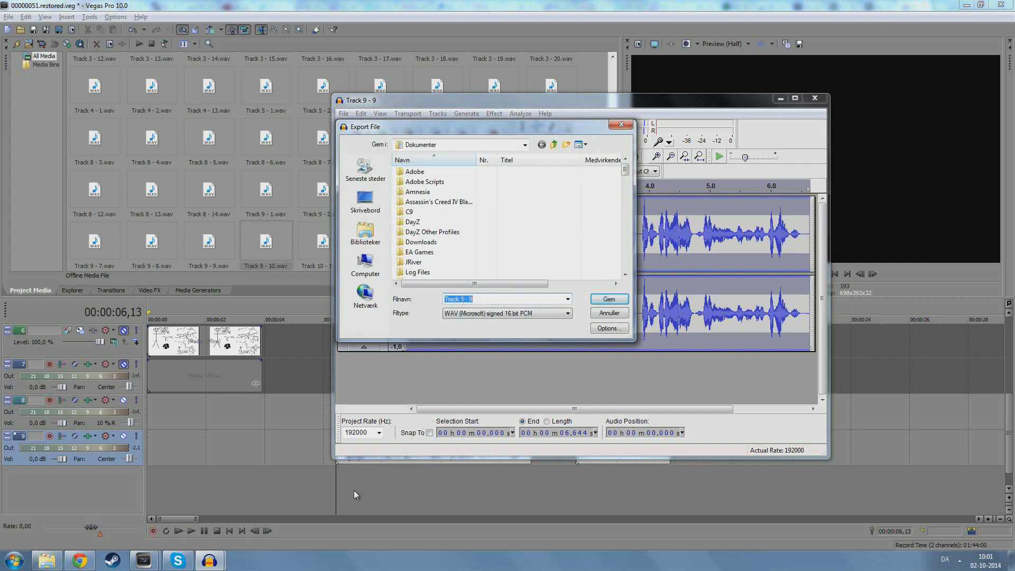
{"action": "left_click", "coordinate": [607, 298]}
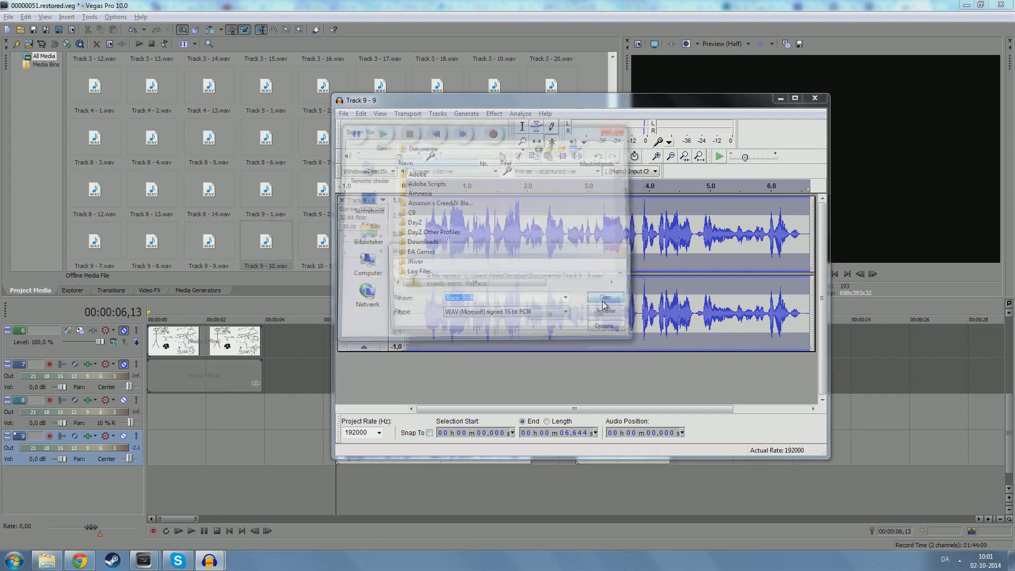
{"action": "left_click", "coordinate": [604, 298]}
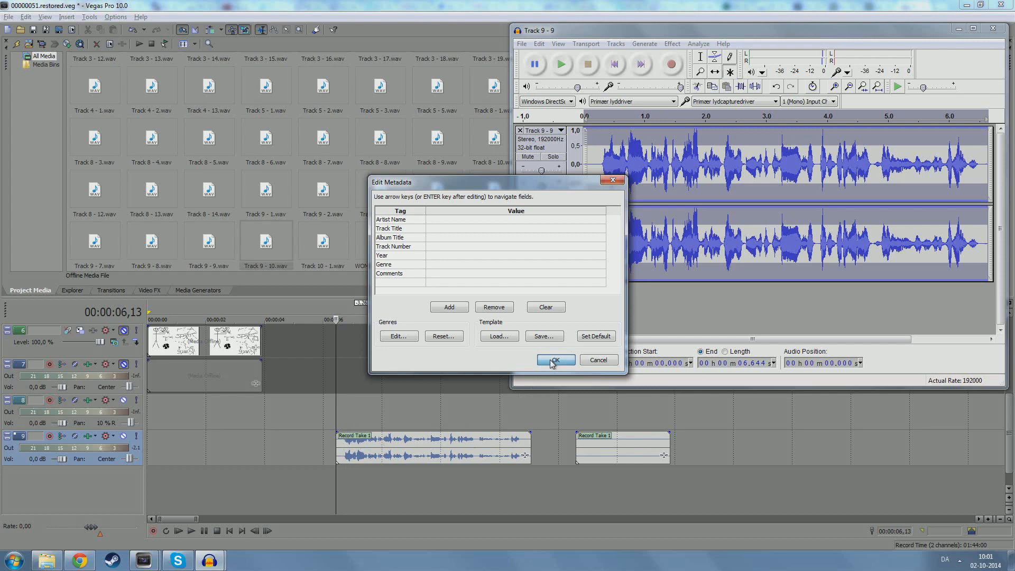
{"action": "left_click", "coordinate": [555, 360]}
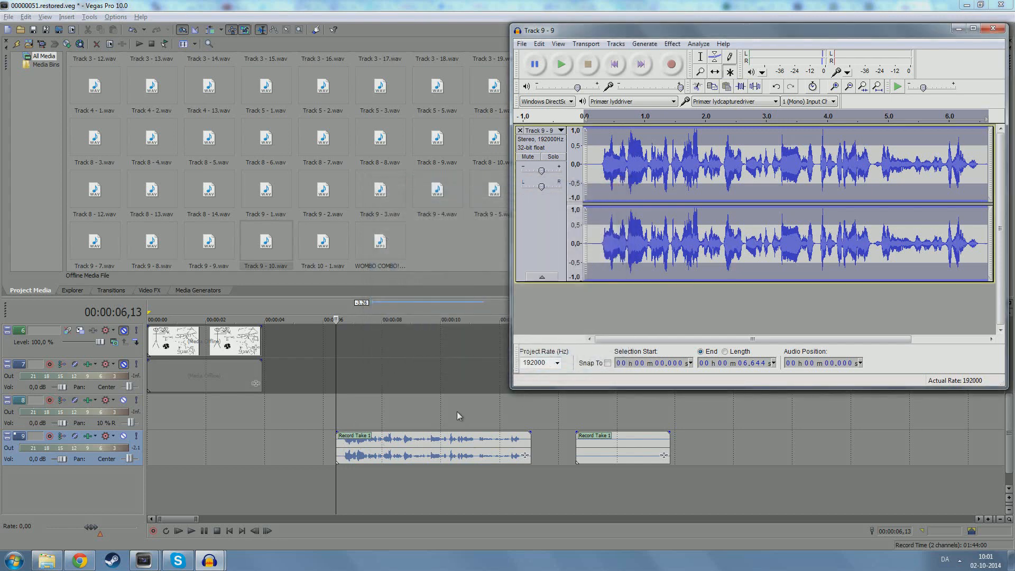